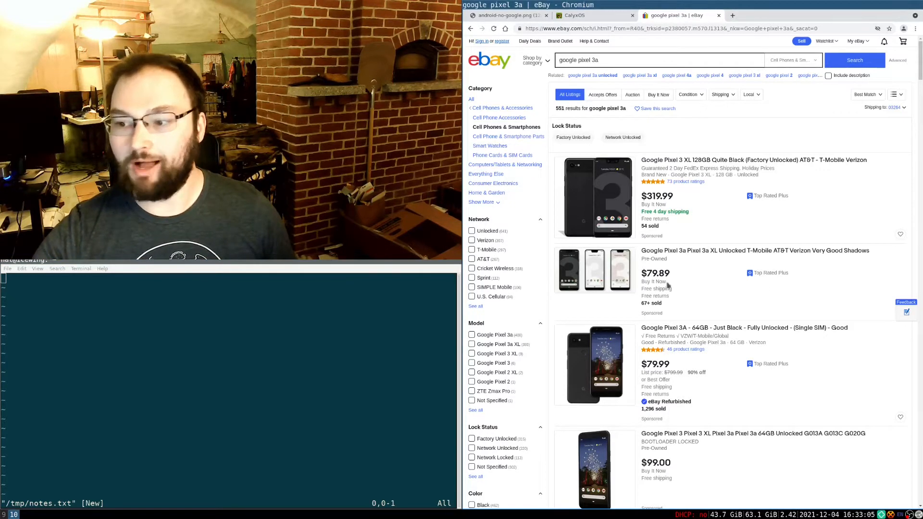
mouse_move(780, 404)
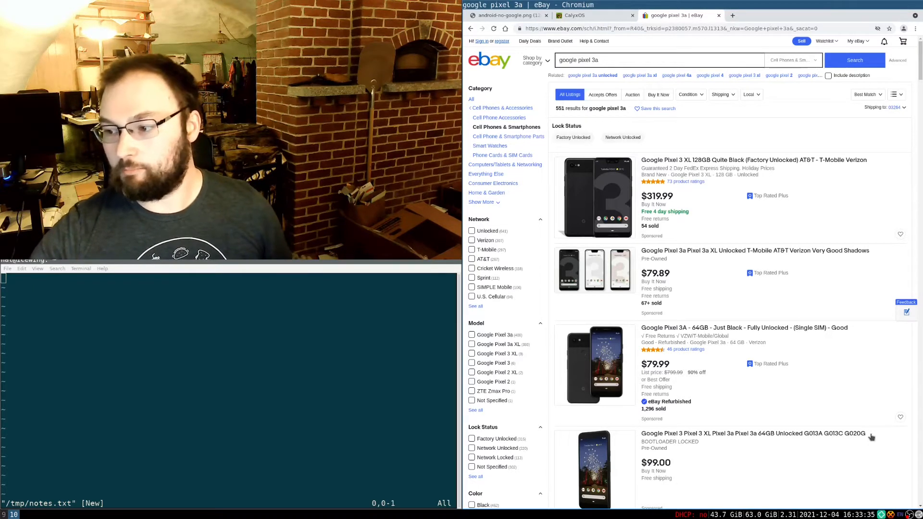
mouse_move(852, 440)
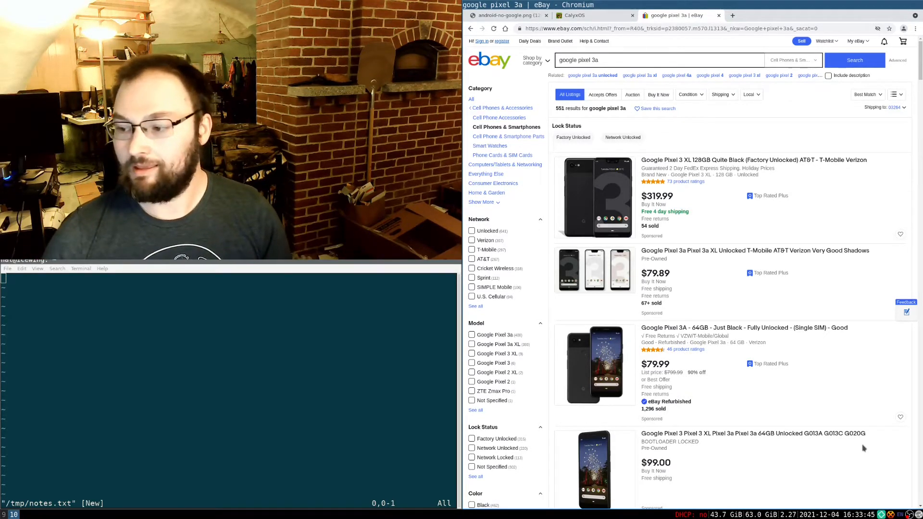
mouse_move(848, 469)
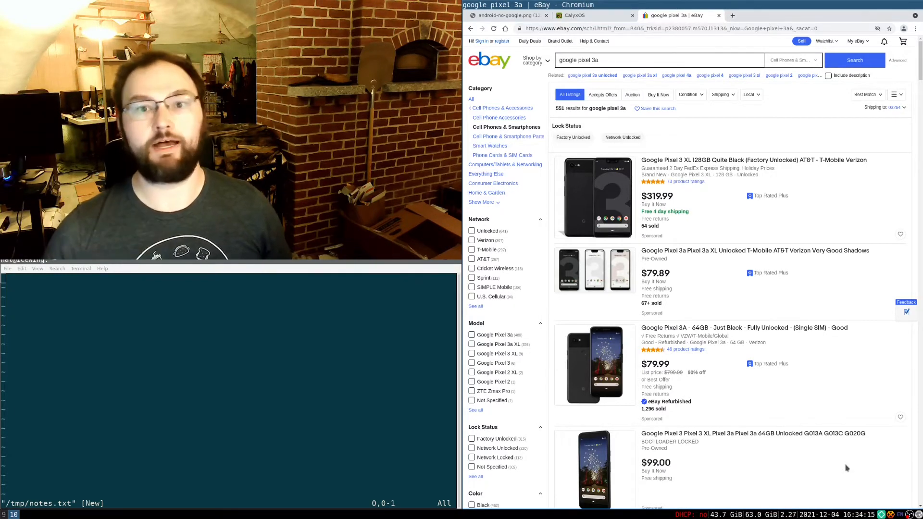
Step: Close the eBay results tab and go to the Get CalyxOS page
click(589, 15)
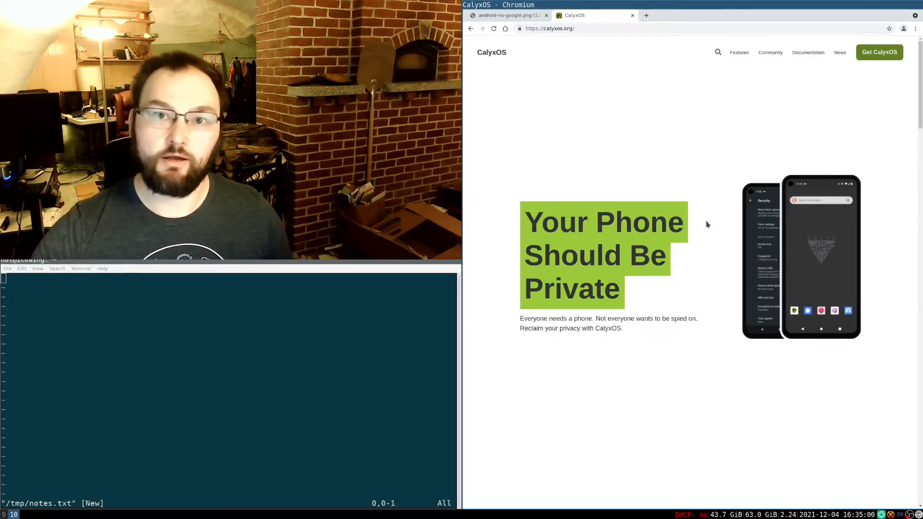
mouse_move(829, 213)
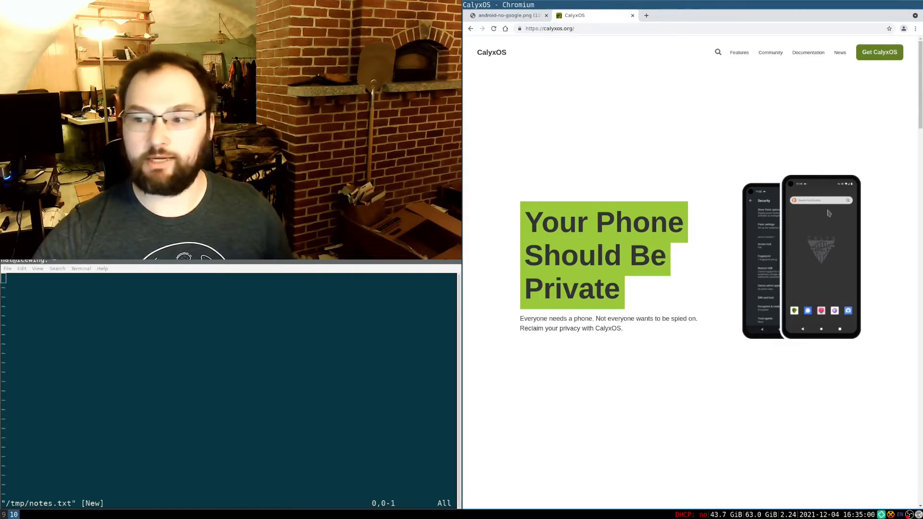
click(879, 51)
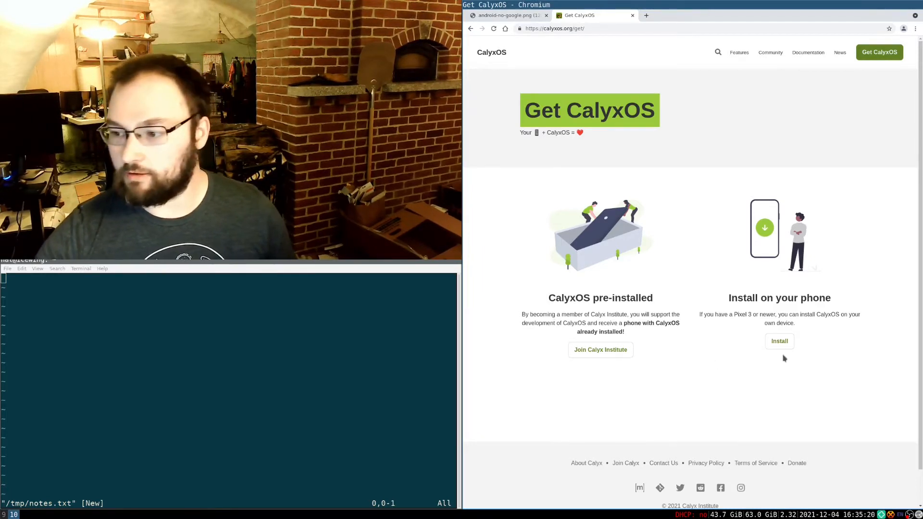
Step: Choose to install it yourself, then open the Pixel 3a entry from the device table
click(779, 341)
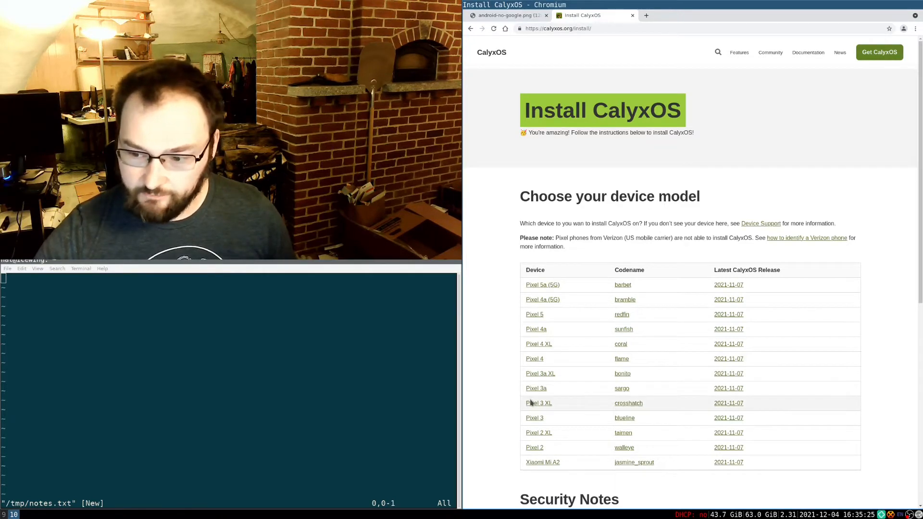
mouse_move(759, 420)
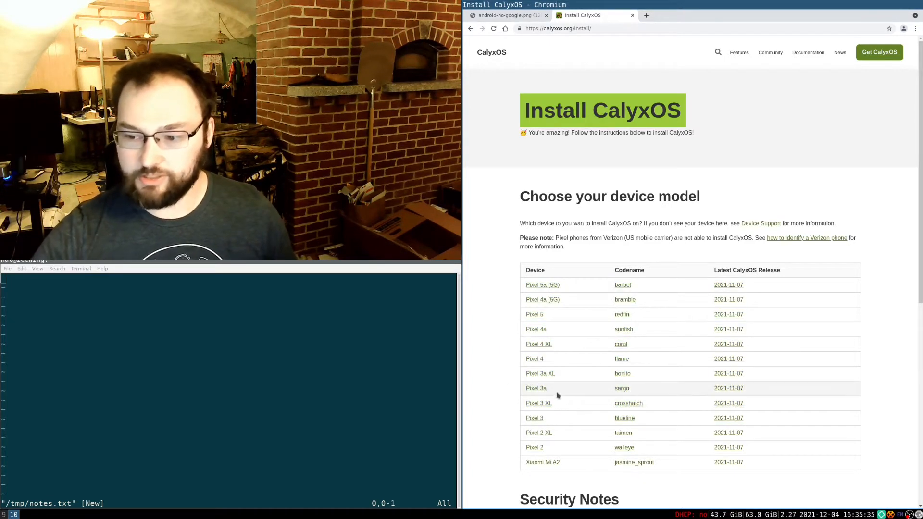
double_click(536, 388)
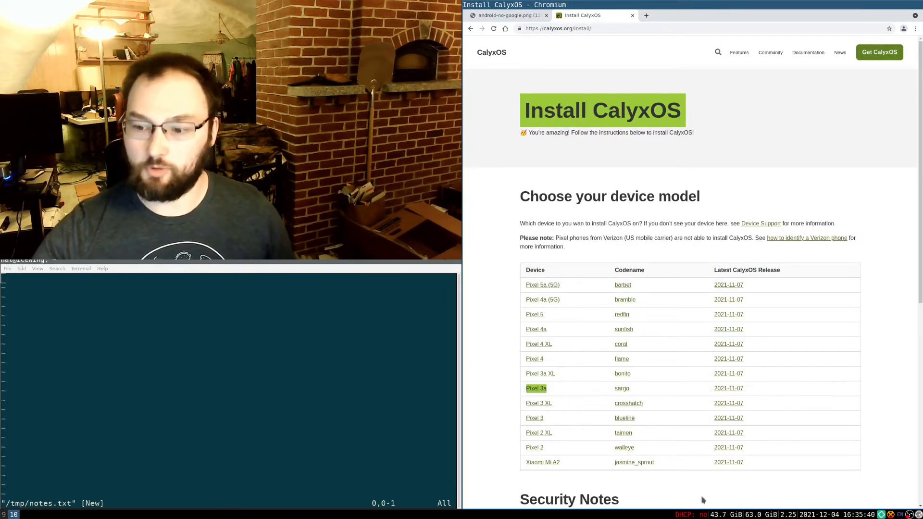
click(535, 388)
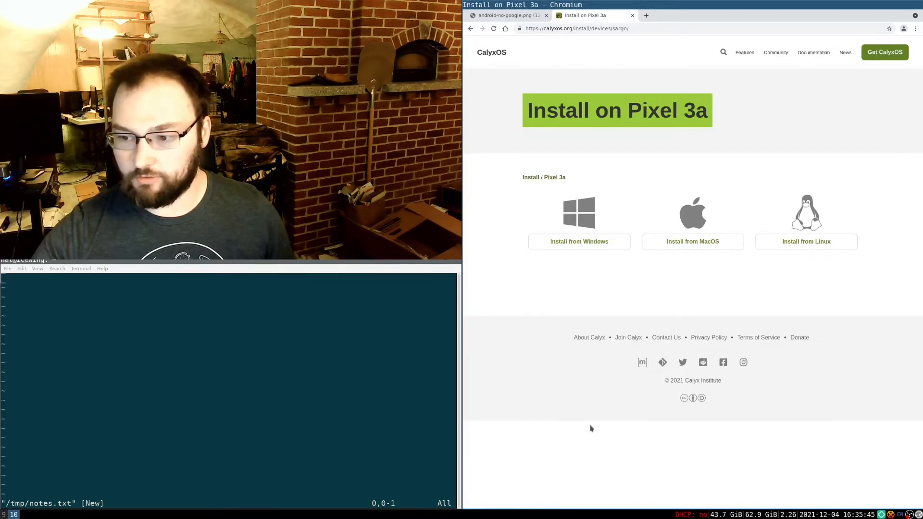
mouse_move(578, 478)
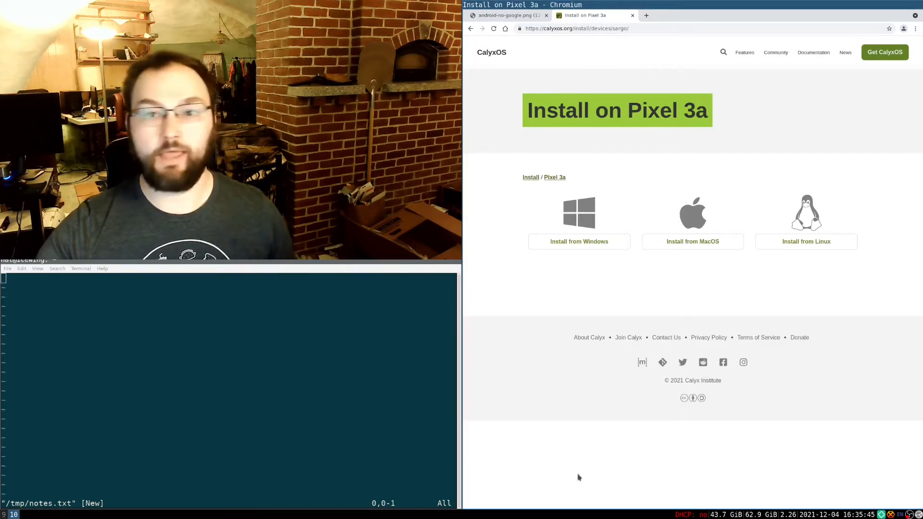
mouse_move(816, 297)
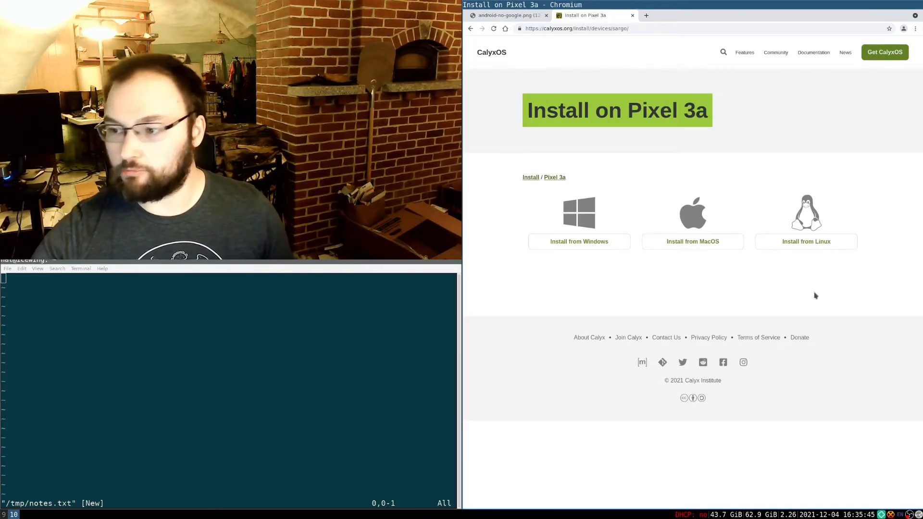
mouse_move(706, 248)
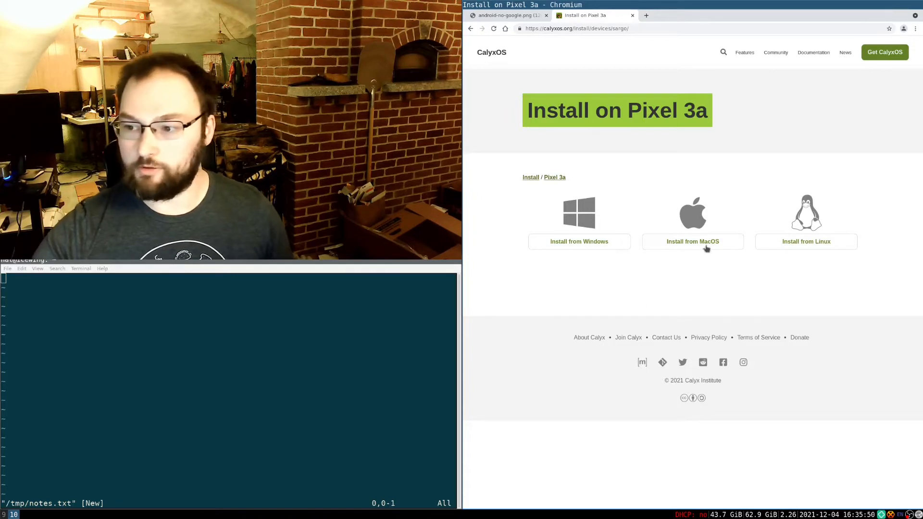
mouse_move(669, 347)
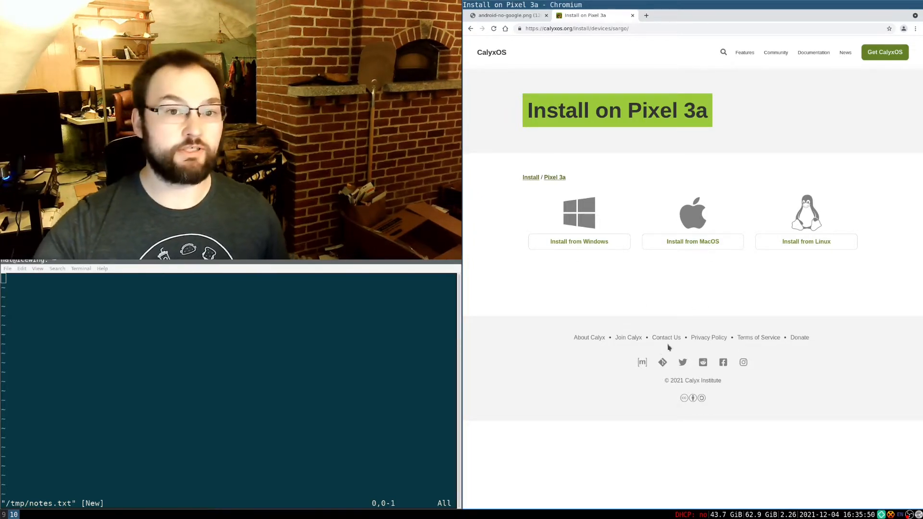
mouse_move(806, 241)
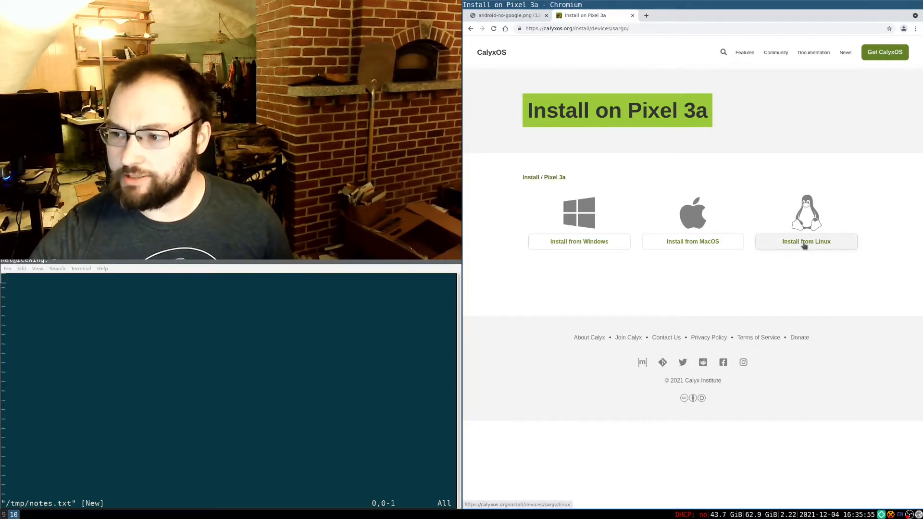
Step: Open the Pixel 3a 'Install from Linux' guide and scroll to 'Prepare your Android device'
click(806, 241)
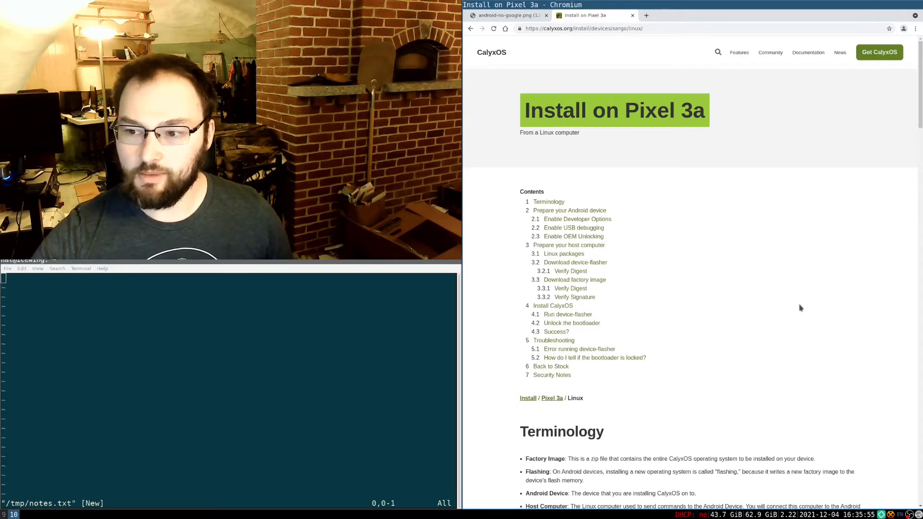
mouse_move(679, 299)
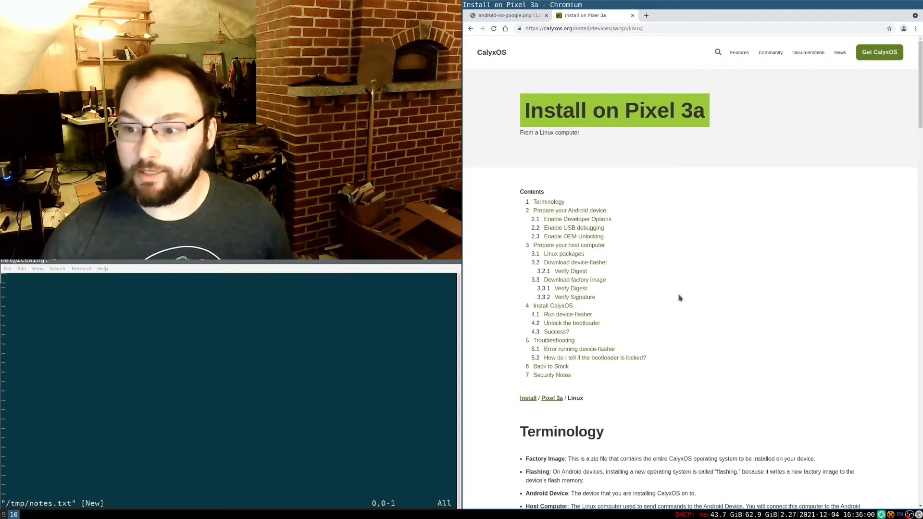
mouse_move(634, 272)
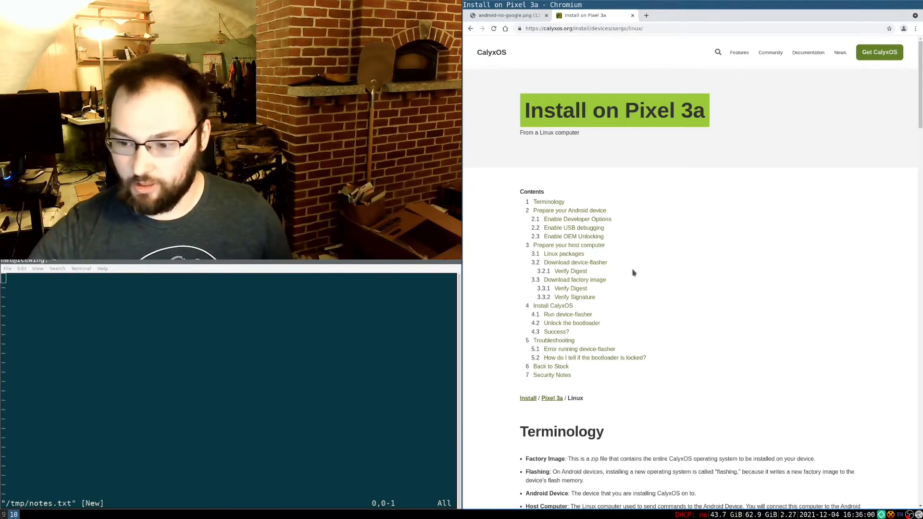
scroll(down, 3)
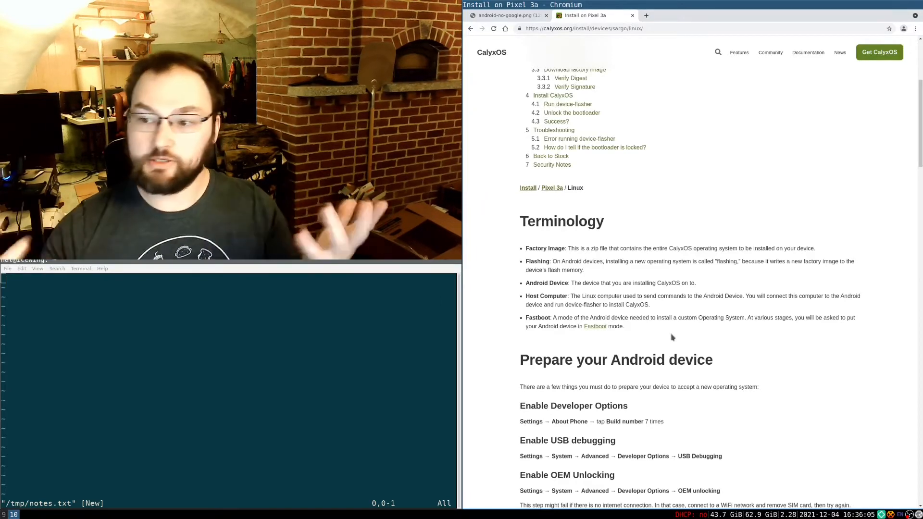
scroll(down, 3)
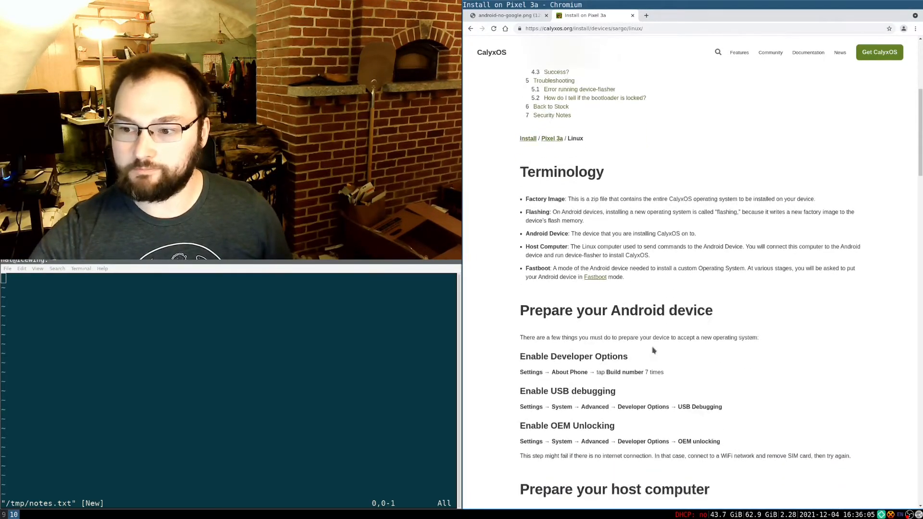
scroll(down, 3)
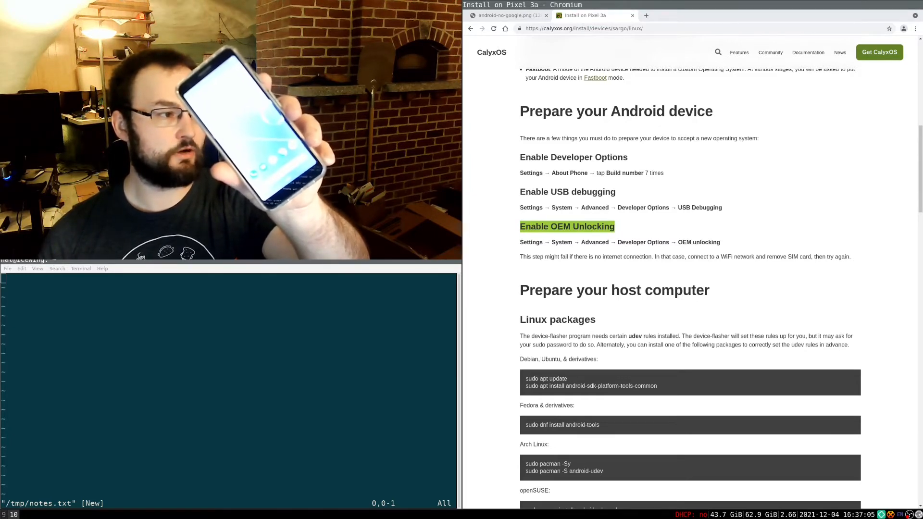
Step: Tap Build number under About phone to unlock developer options, then return to Settings
click(595, 16)
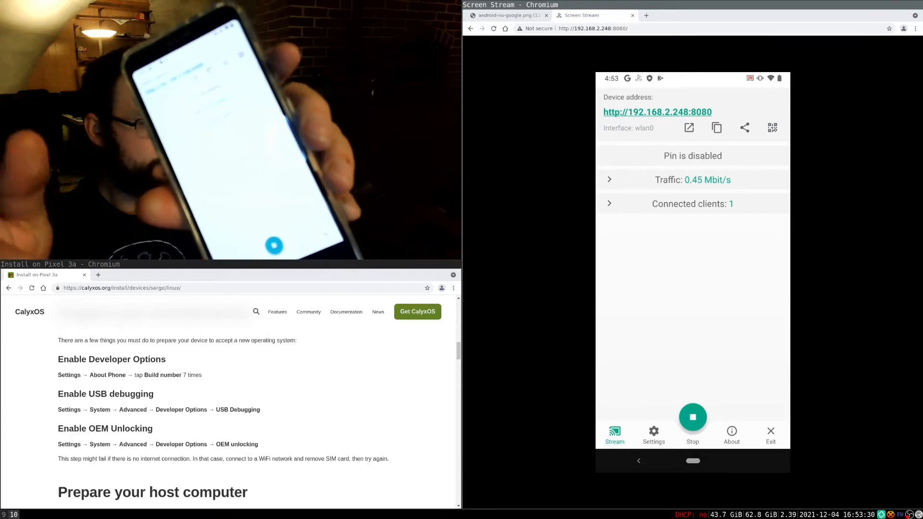
mouse_move(592, 187)
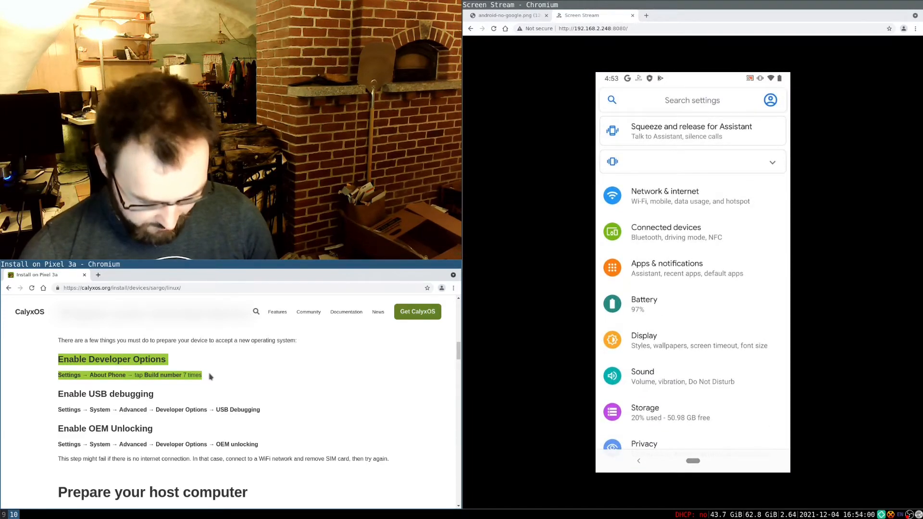
scroll(down, 3)
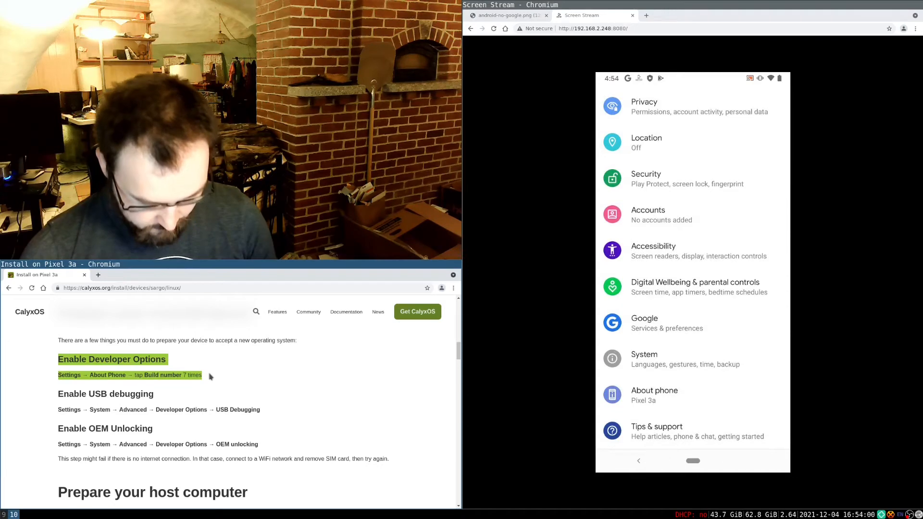
click(654, 395)
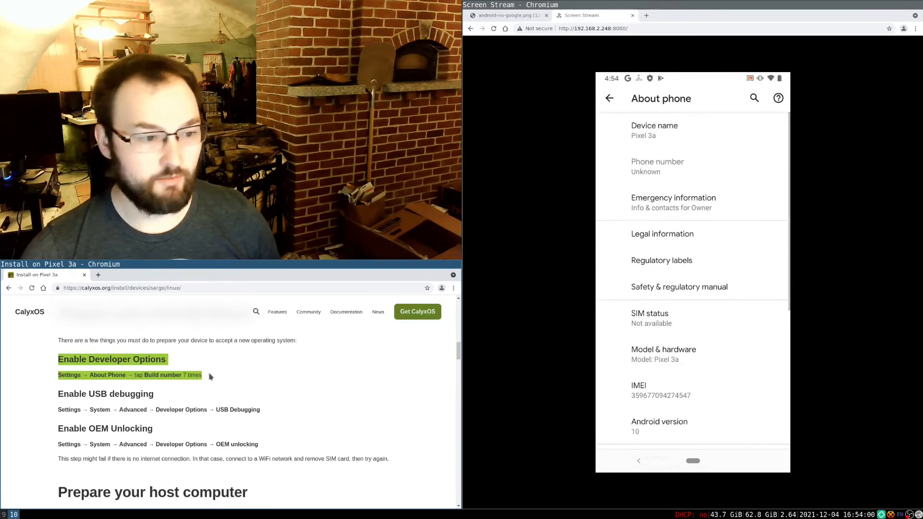
scroll(down, 3)
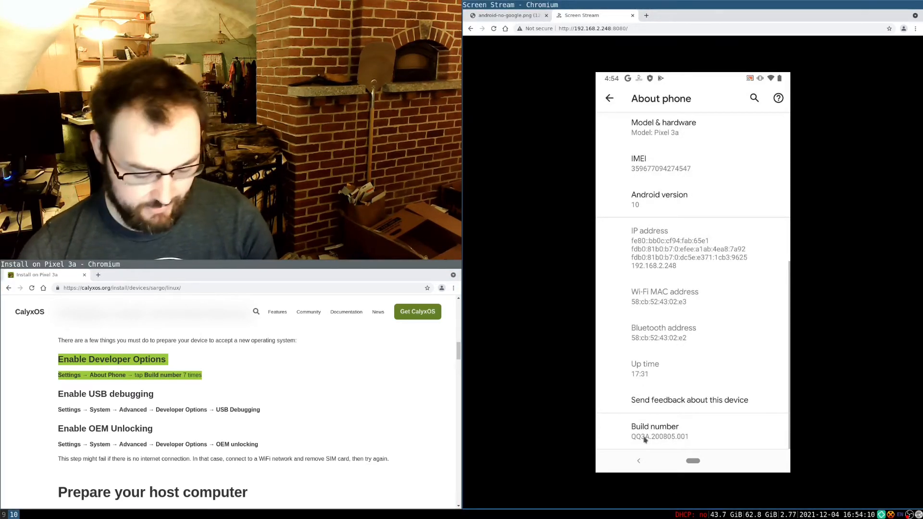
click(655, 432)
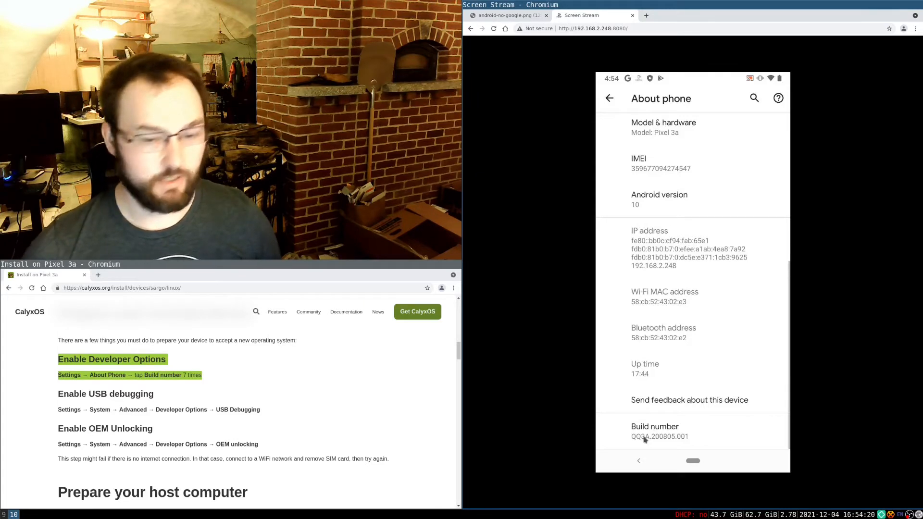
click(609, 97)
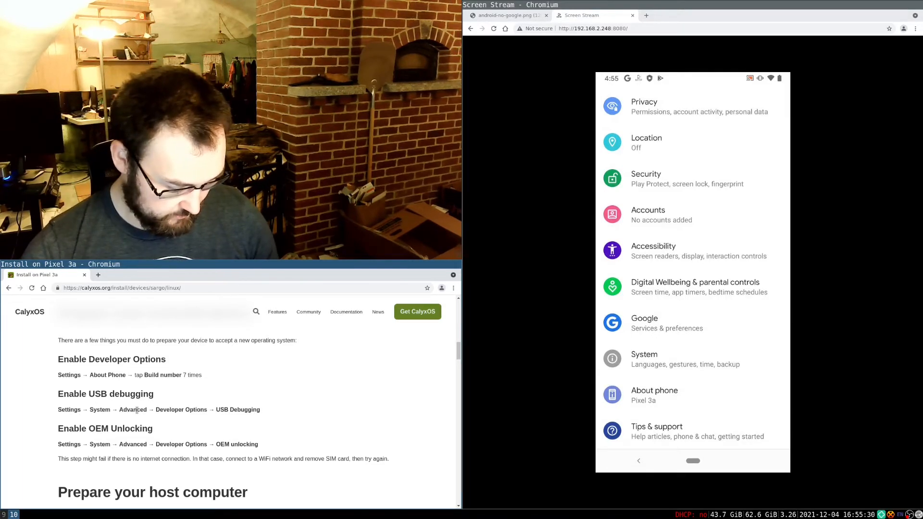
Step: Turn on USB debugging in System > Developer options and confirm the prompt
click(644, 360)
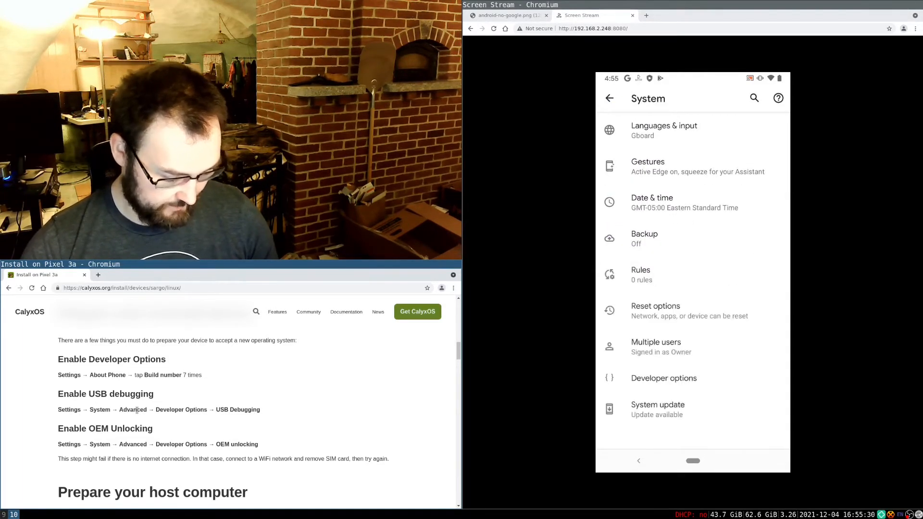
click(664, 378)
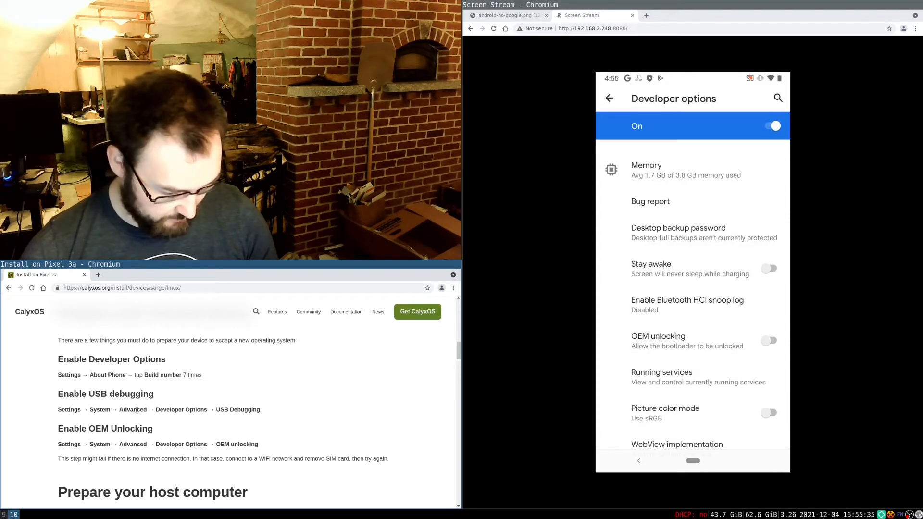
scroll(down, 3)
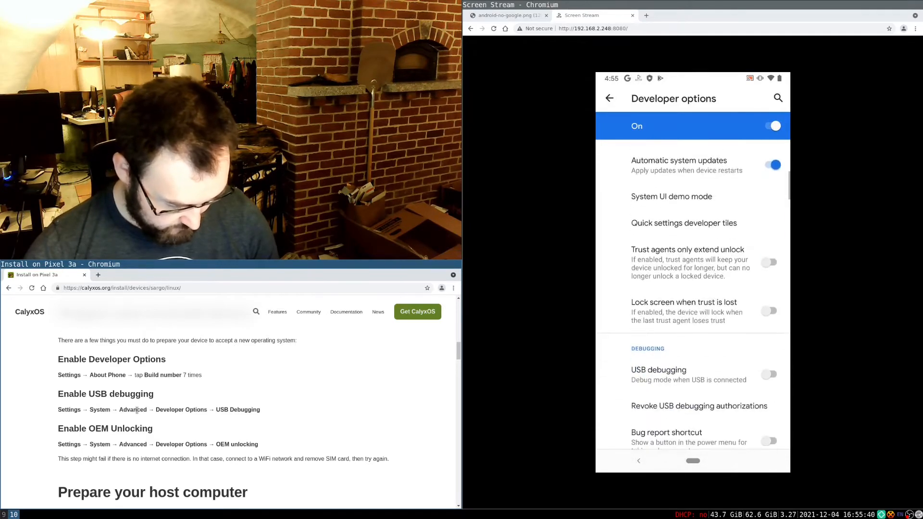
click(772, 375)
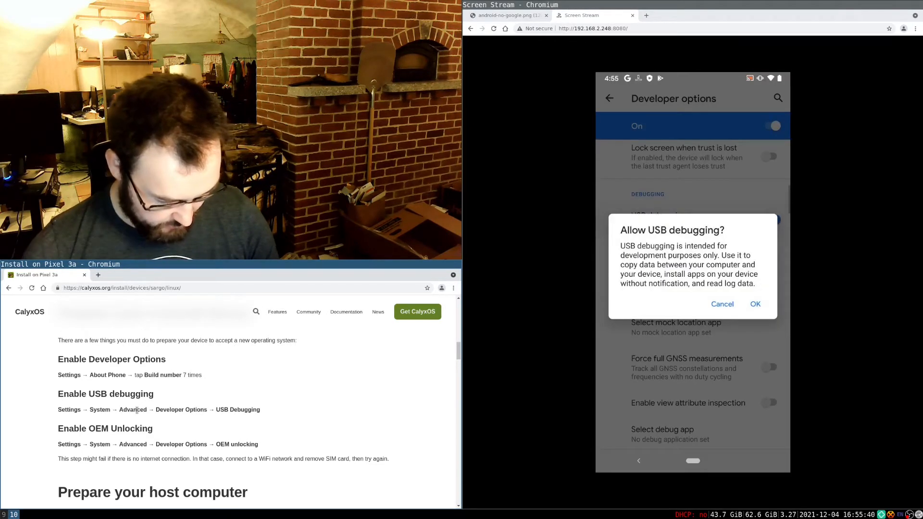
click(756, 304)
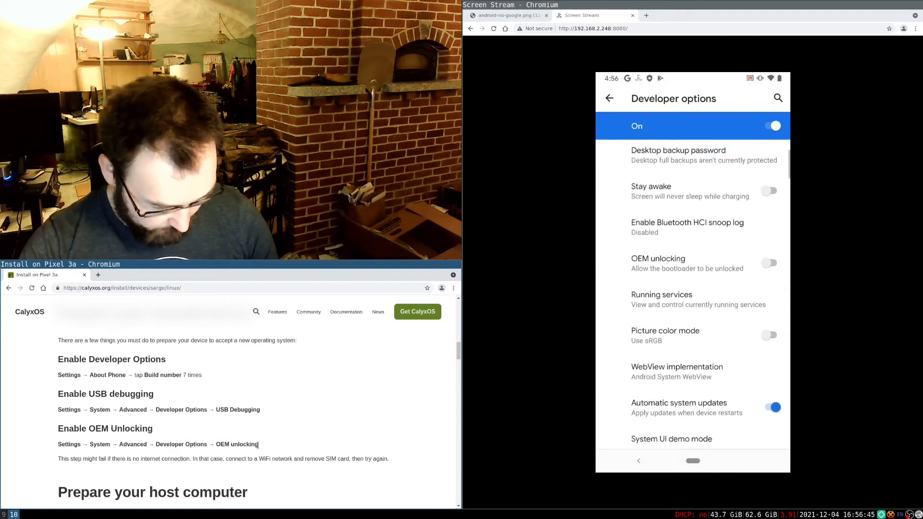
Step: Turn on OEM unlocking and confirm Enable in the warning dialog
click(768, 263)
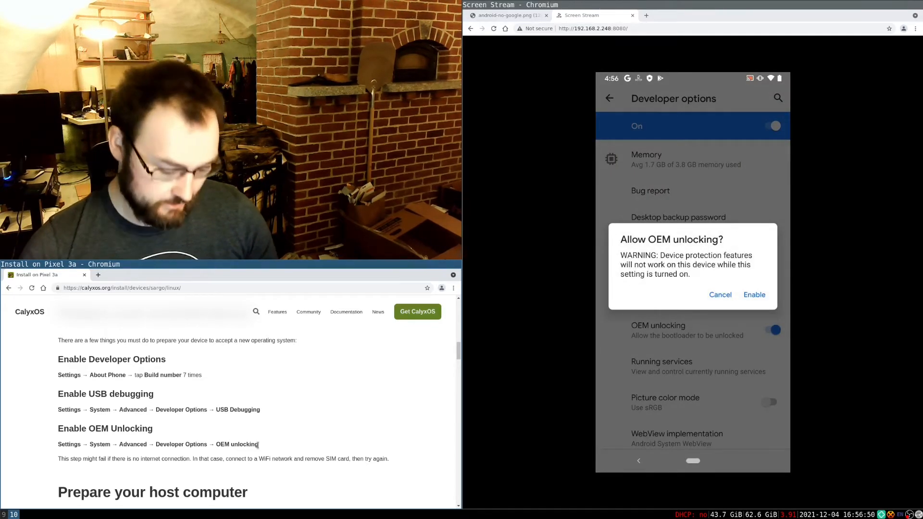
click(755, 295)
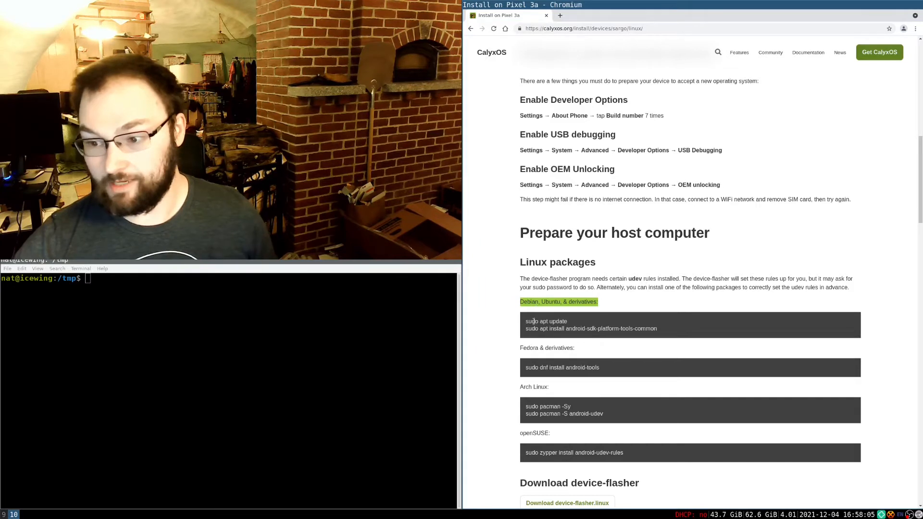
Step: Run sudo apt update and enter the administrator password
text(sudo apt)
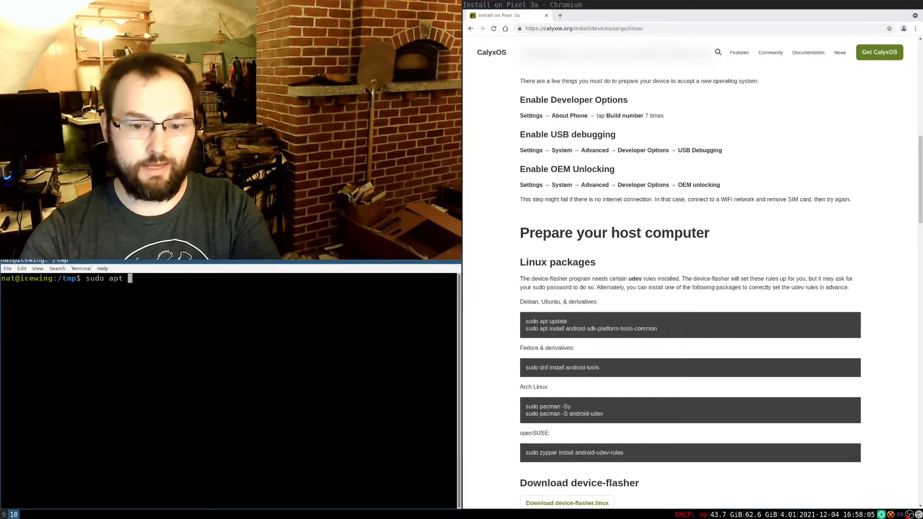
key(Return)
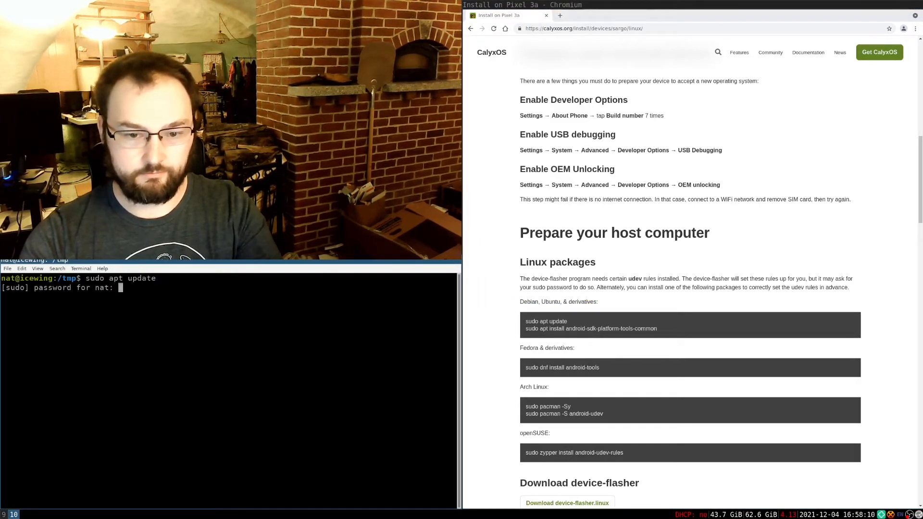
key(Return)
text(sudo a)
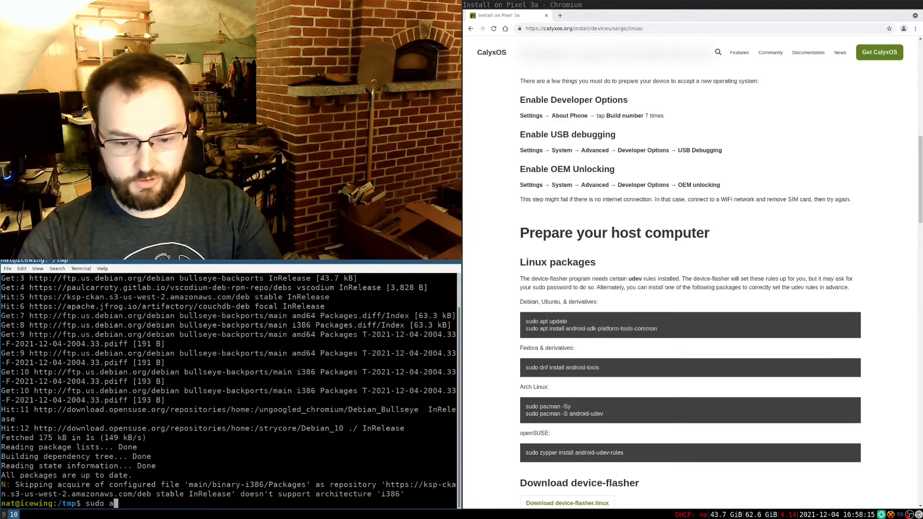
Step: Run sudo apt install android-sdk-platform-tools-common
text(pt install andro)
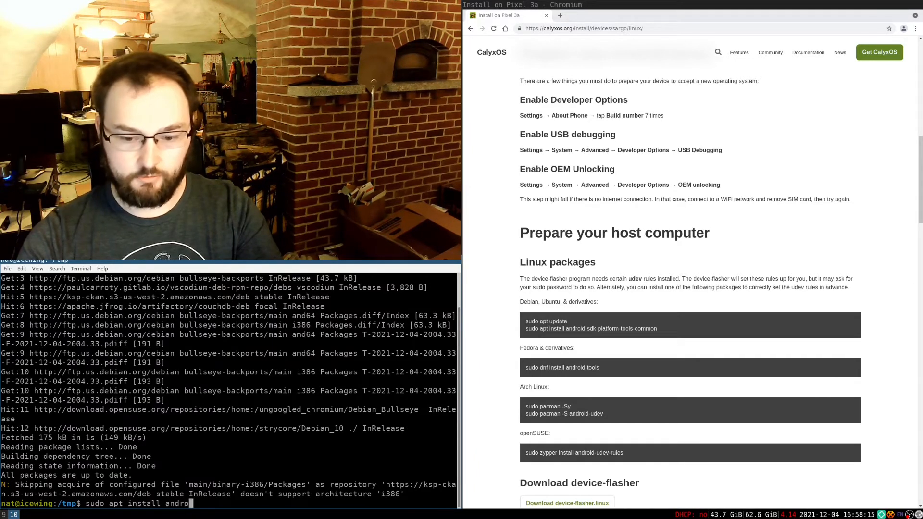
text(android-sdk-platform-tools-co)
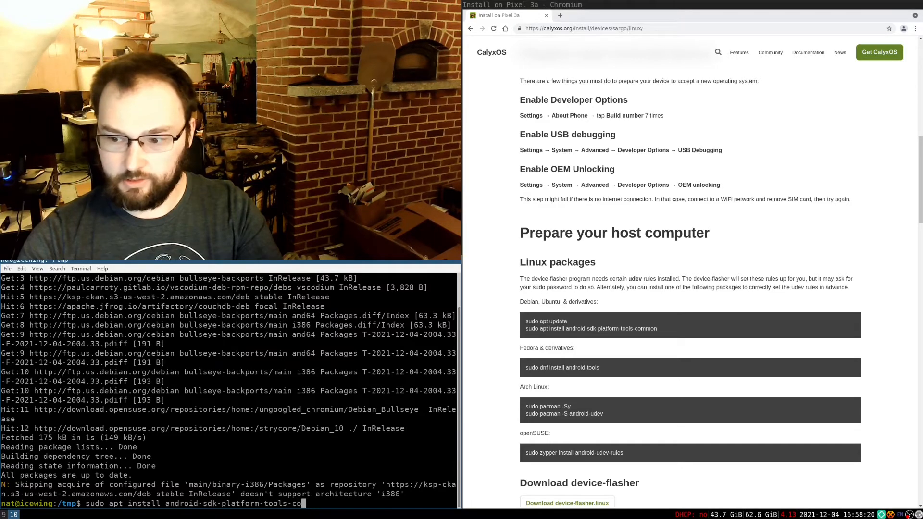
key(Return)
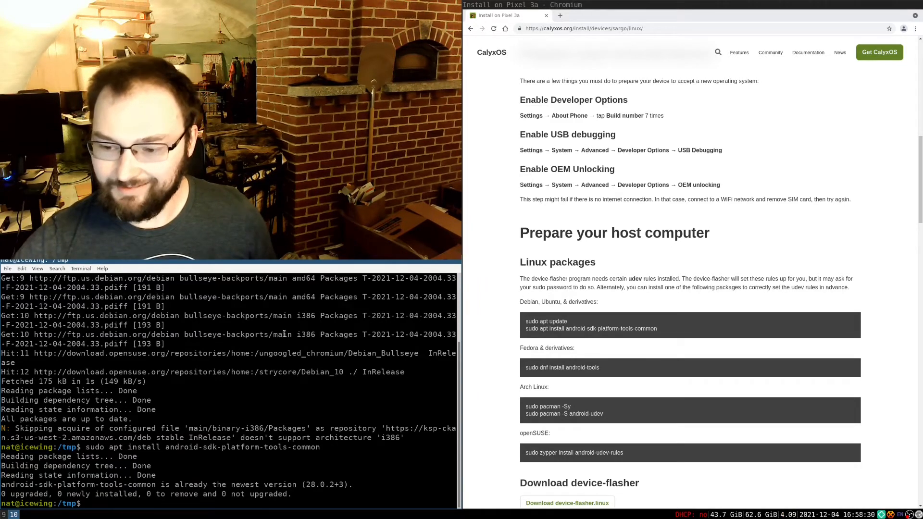
scroll(down, 3)
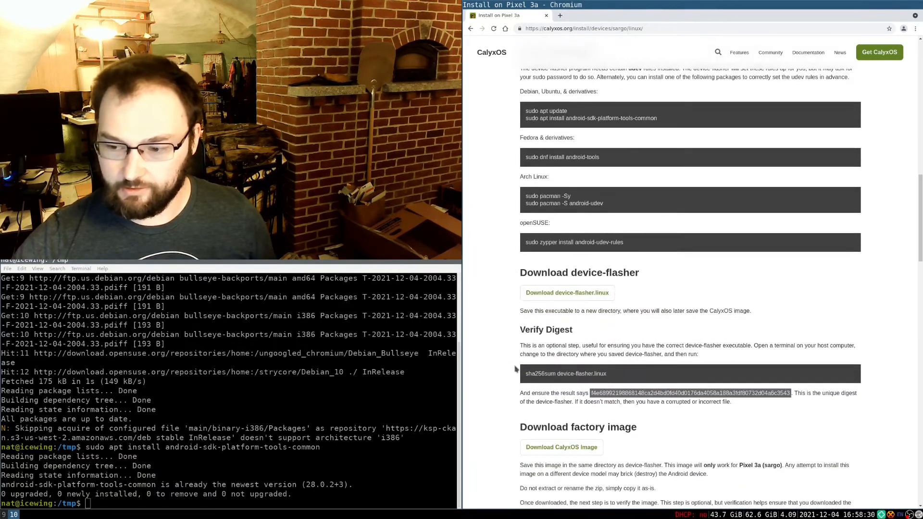
Step: Select the guide's published device-flasher digest to compare against the computed sha256sum
scroll(up, 3)
text(wget https://release.calyxinstitute.org/device-flasher/1.0.3/device-flasher.linux)
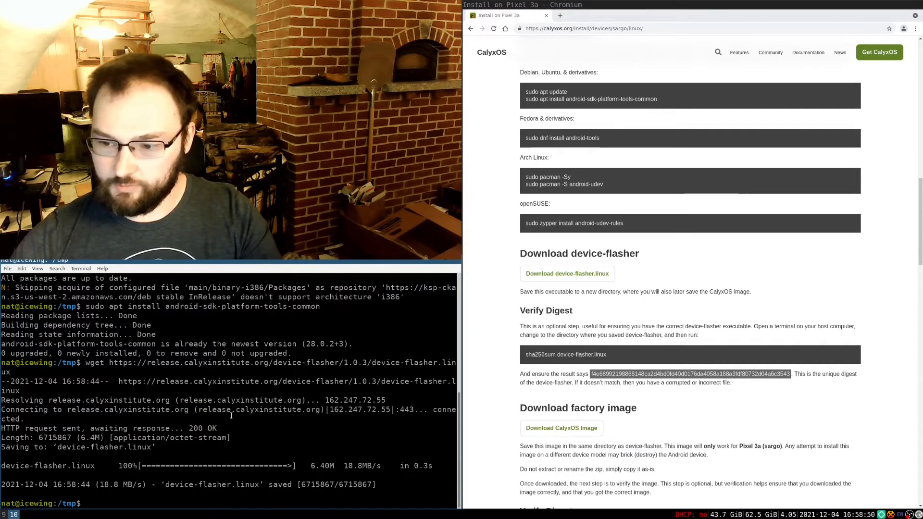
double_click(566, 354)
text(sha256sum device-flasher.linux)
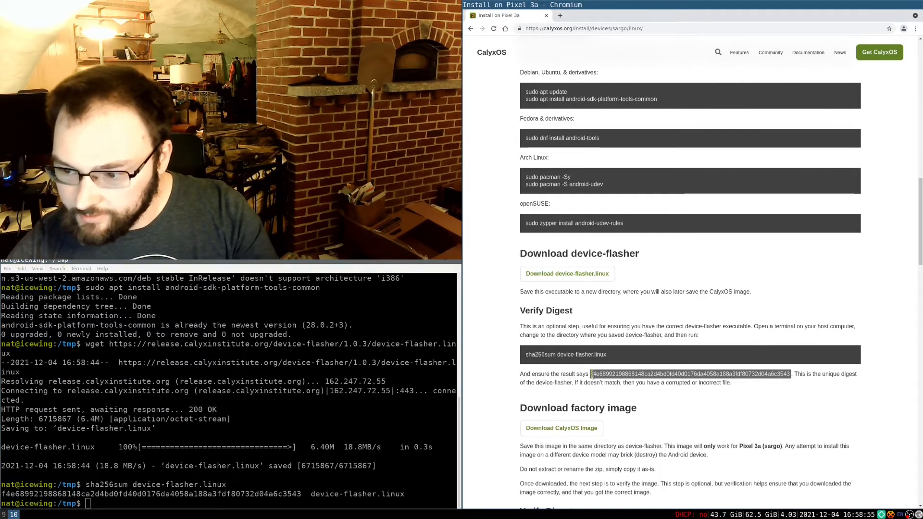
mouse_move(560, 428)
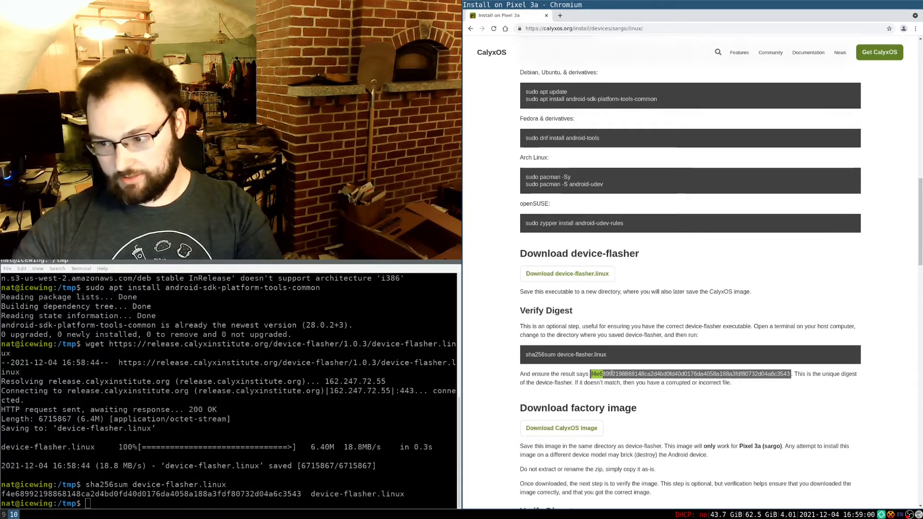
mouse_move(659, 417)
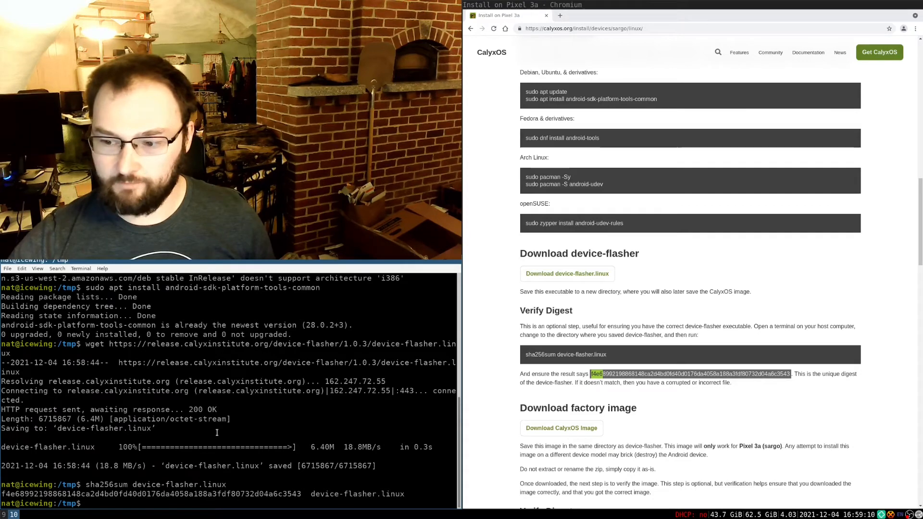
scroll(down, 3)
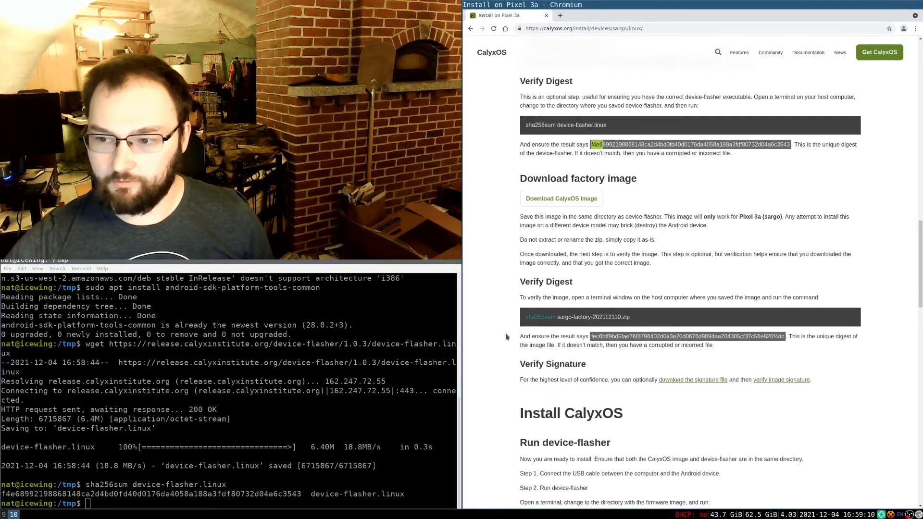
Step: Copy the 'Download CalyxOS Image' link for the sargo factory image
right_click(561, 199)
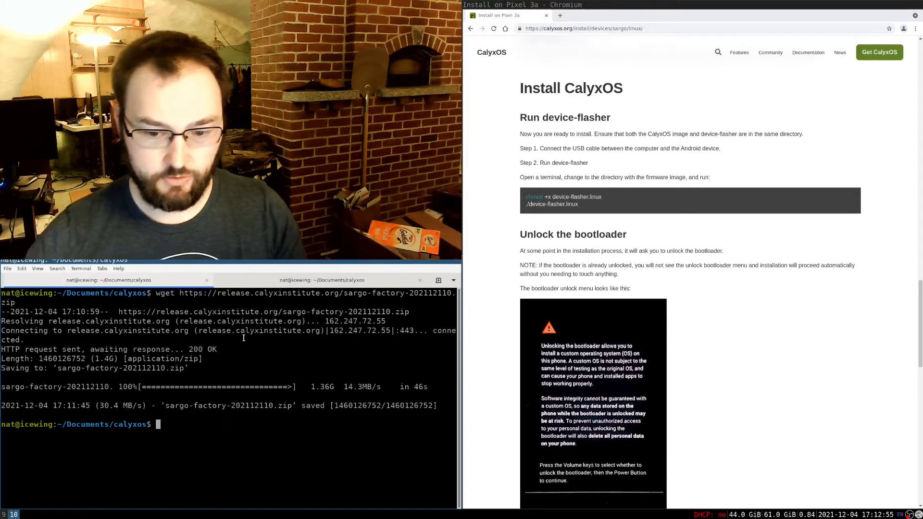
Step: Make device-flasher.linux executable with chmod a+x, run it, and pass the password and checklist prompts
text(chmod)
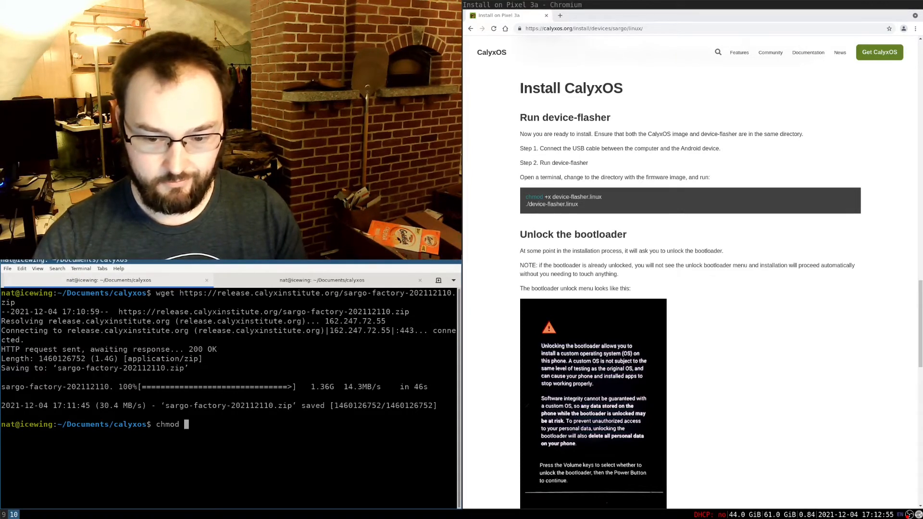
text(a+x device-flasher.linux)
text(./device-flasher.linux)
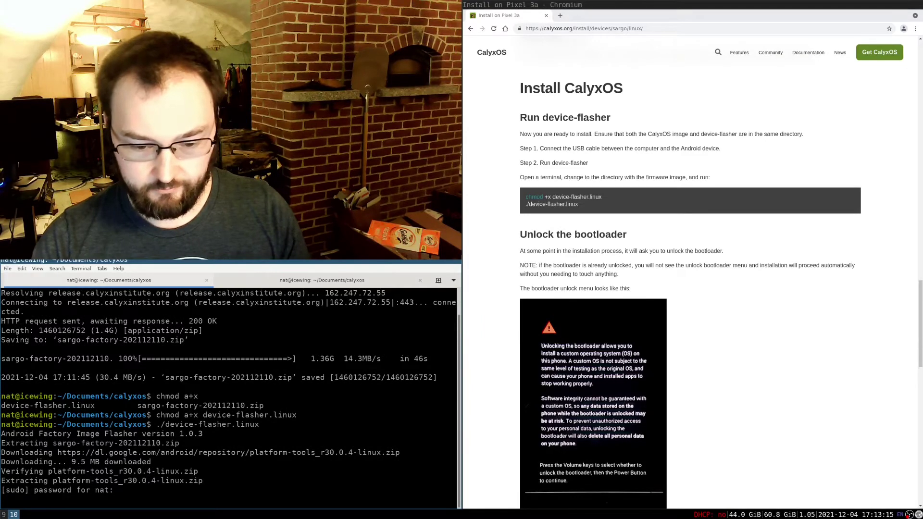
key(Return)
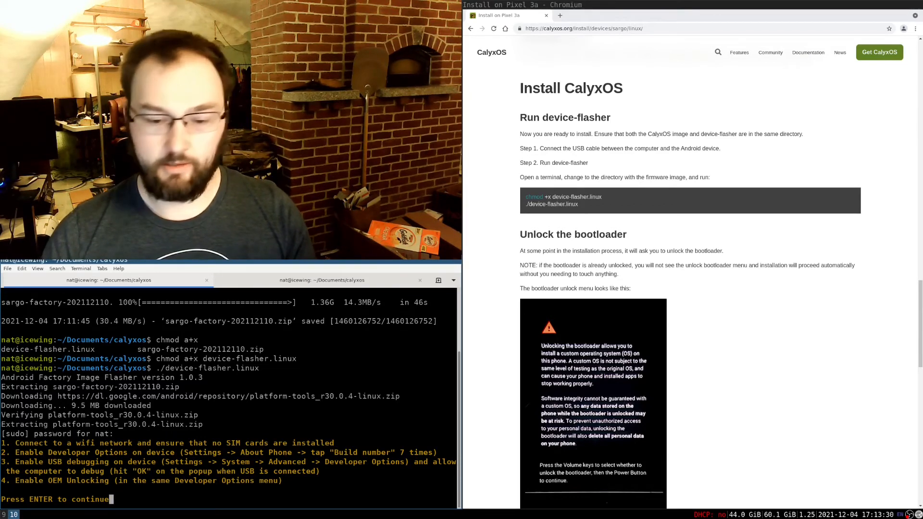
key(Return)
text(lsusb)
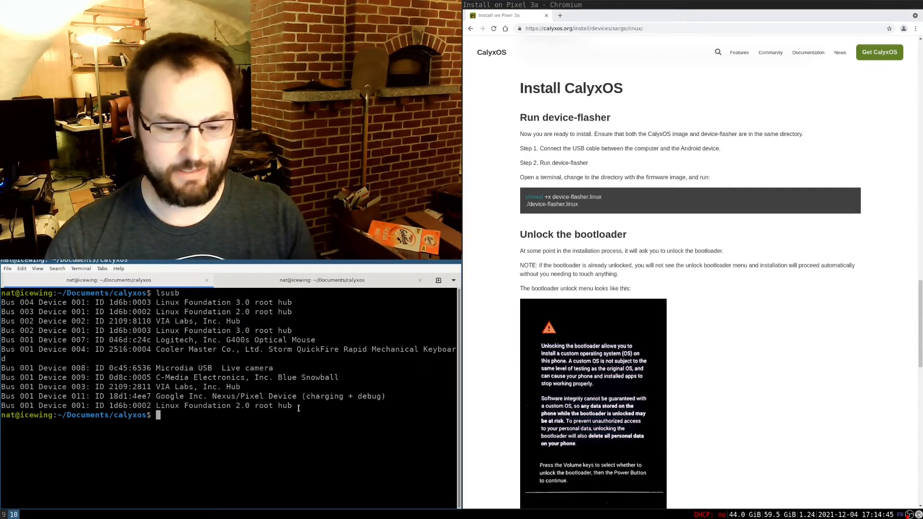
Step: Run fastboot devices to check for the phone in fastboot mode, which finds none
text(fa)
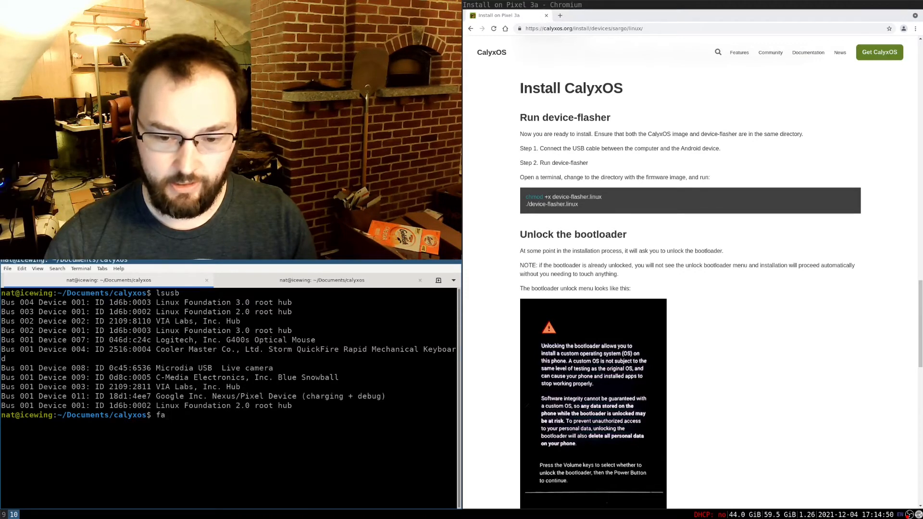
text(stbo)
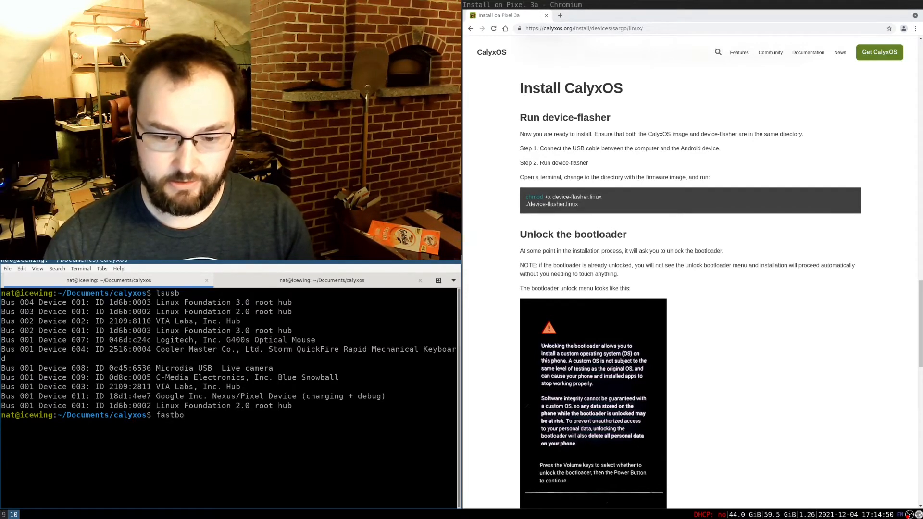
key(Return)
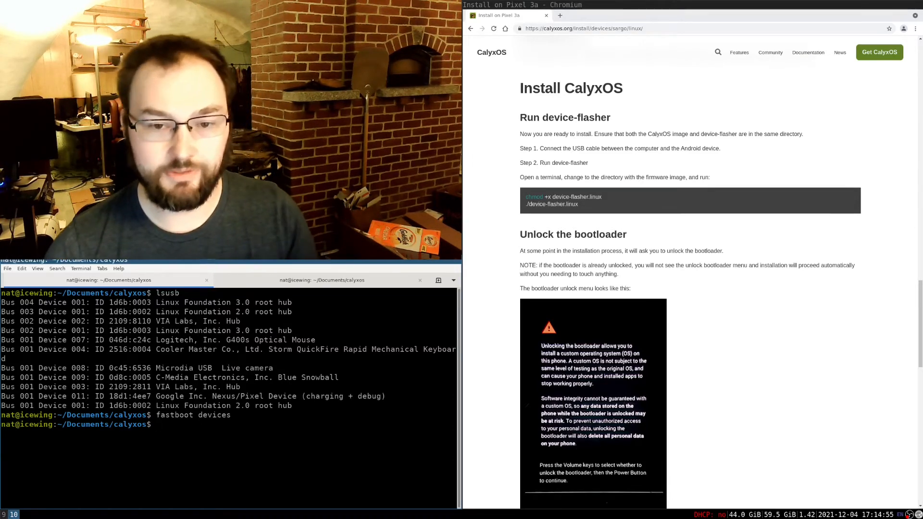
Step: Run adb devices and highlight the phone listed as unauthorized
text(a)
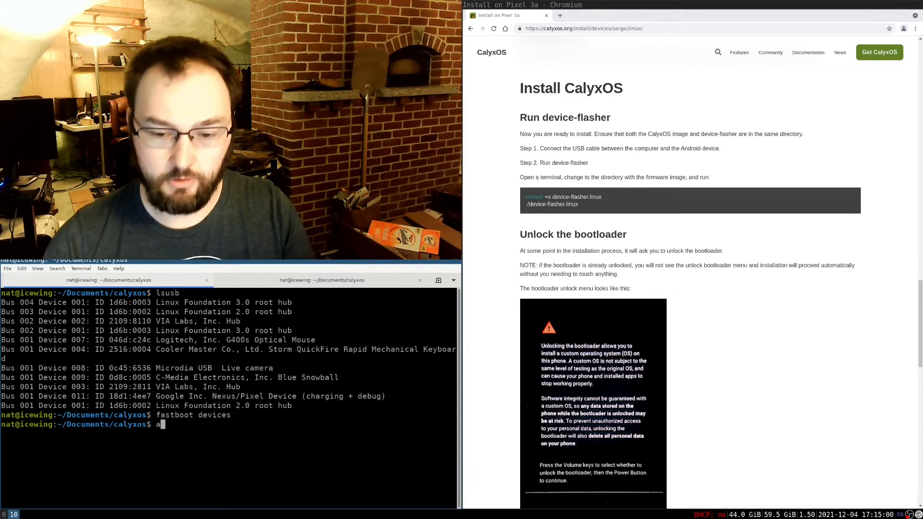
text(adb devi)
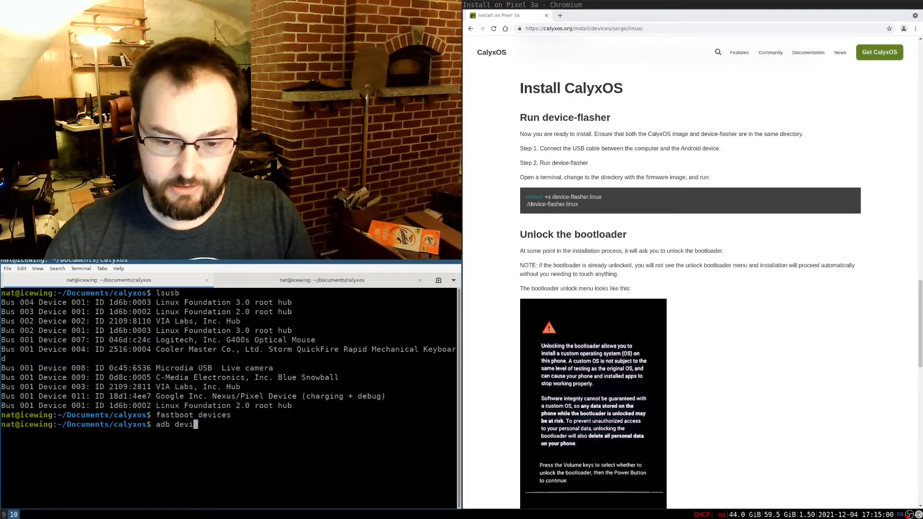
key(Return)
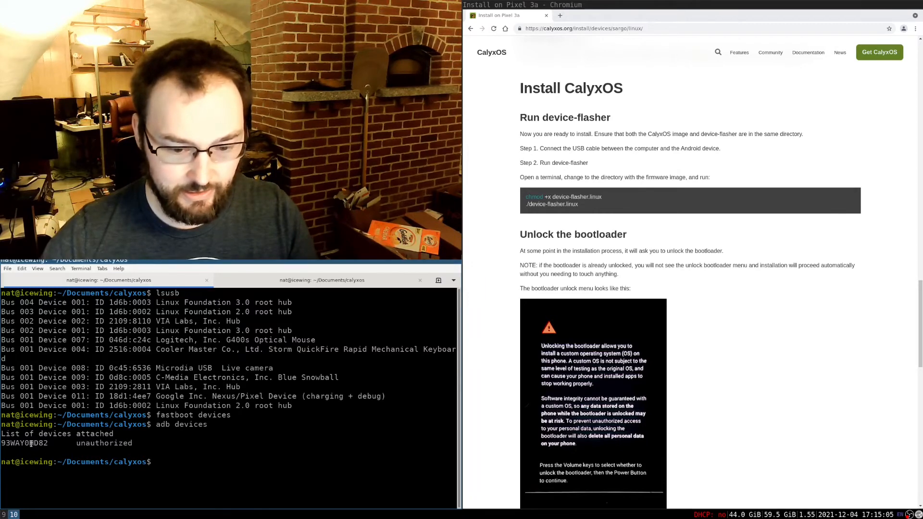
double_click(104, 443)
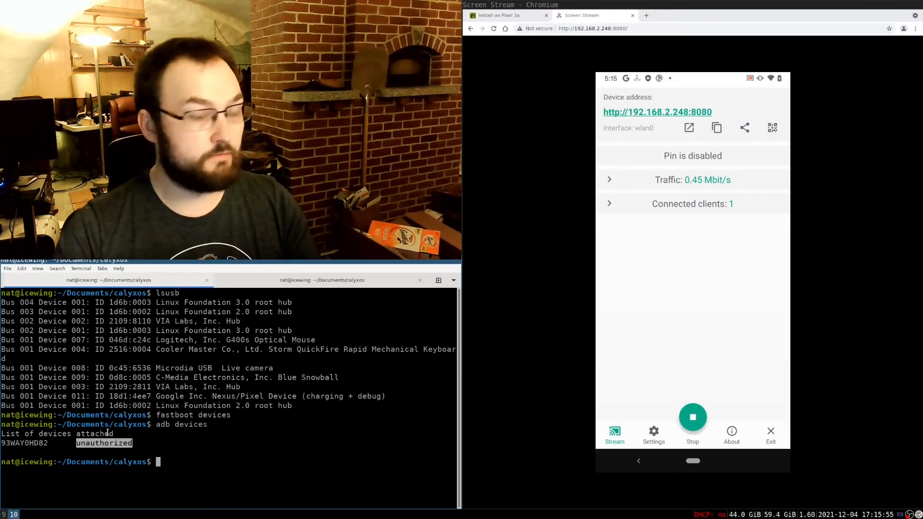
Step: Recheck adb devices, then allow USB debugging and this computer's RSA key on the mirrored phone
text(adb devices)
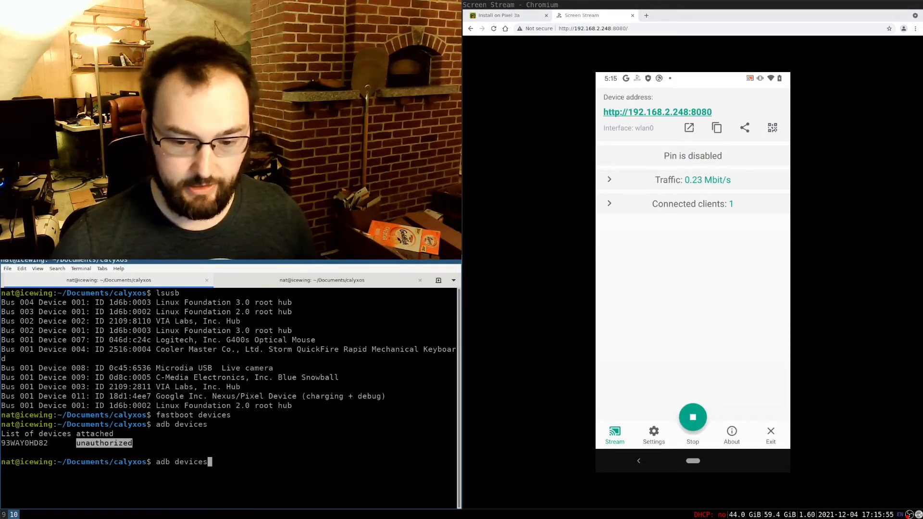
key(Return)
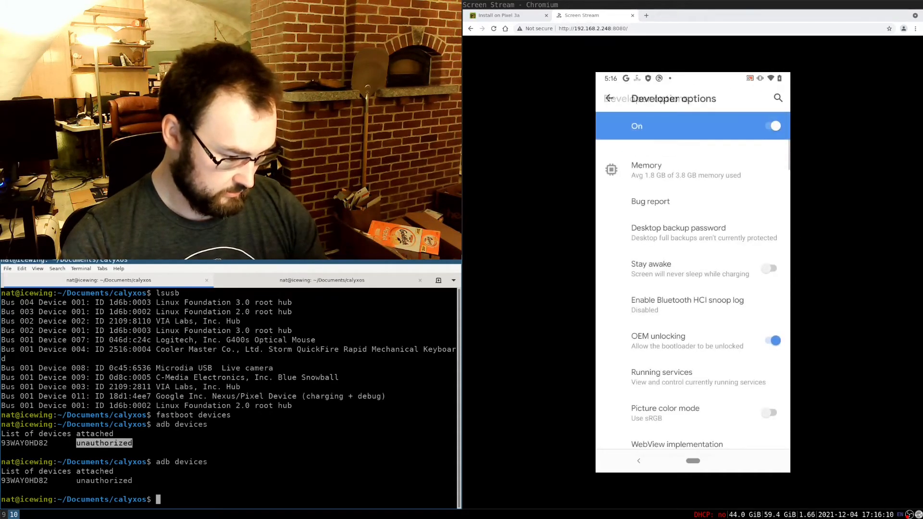
scroll(down, 3)
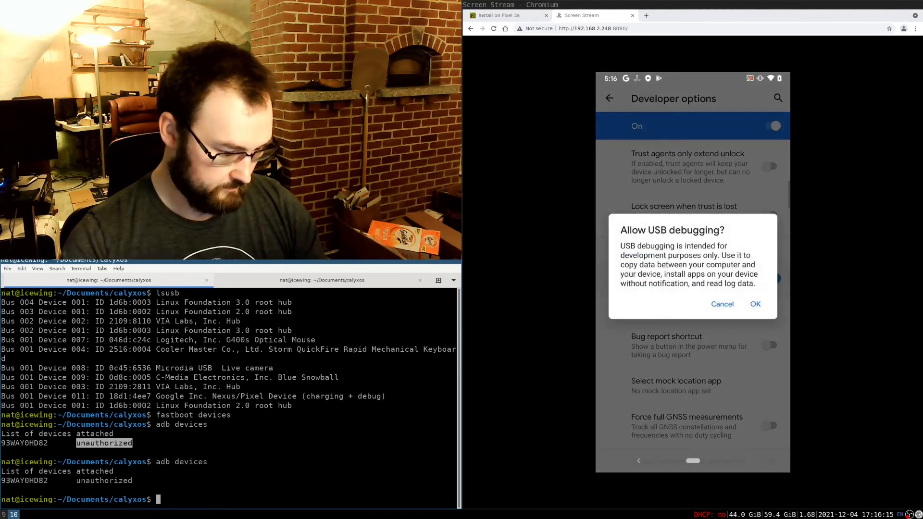
click(755, 304)
text(adb devices)
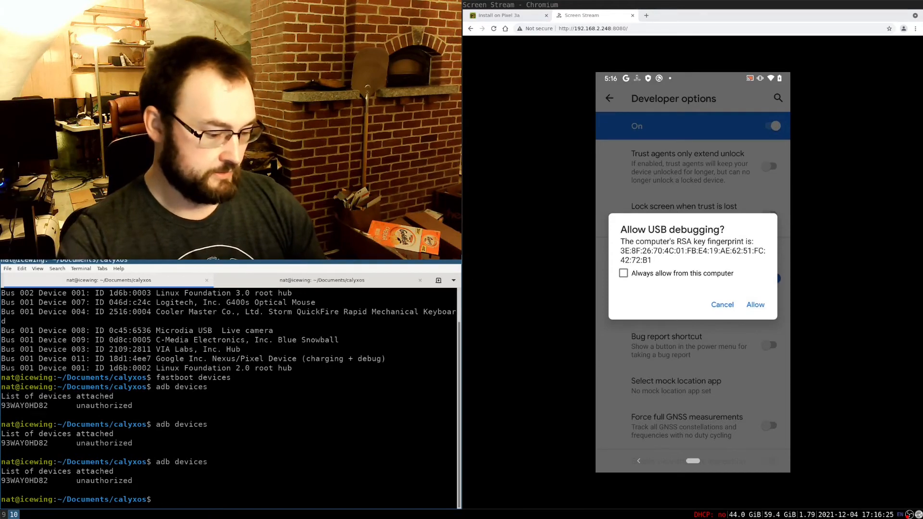
click(755, 305)
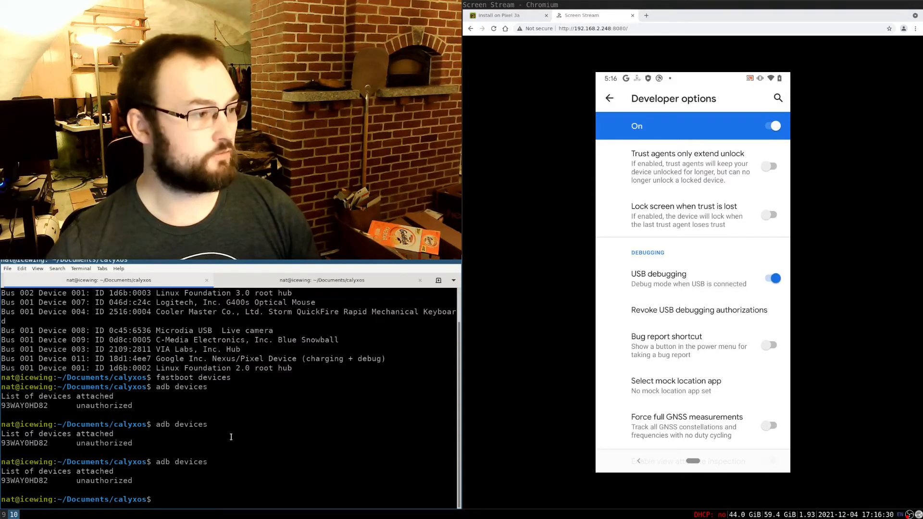
text(fastboot devices)
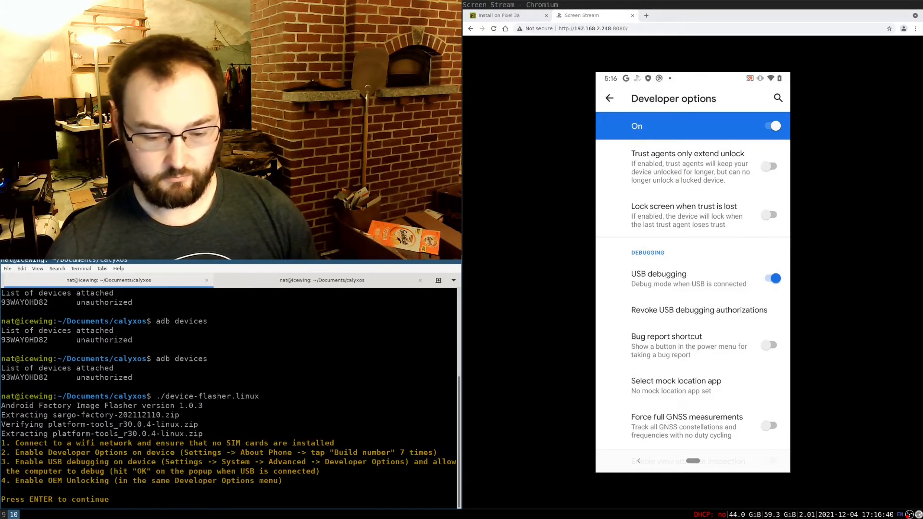
Step: Confirm the preparation checklist and flashing of the sargo phone, then return to the CalyxOS install page
key(Return)
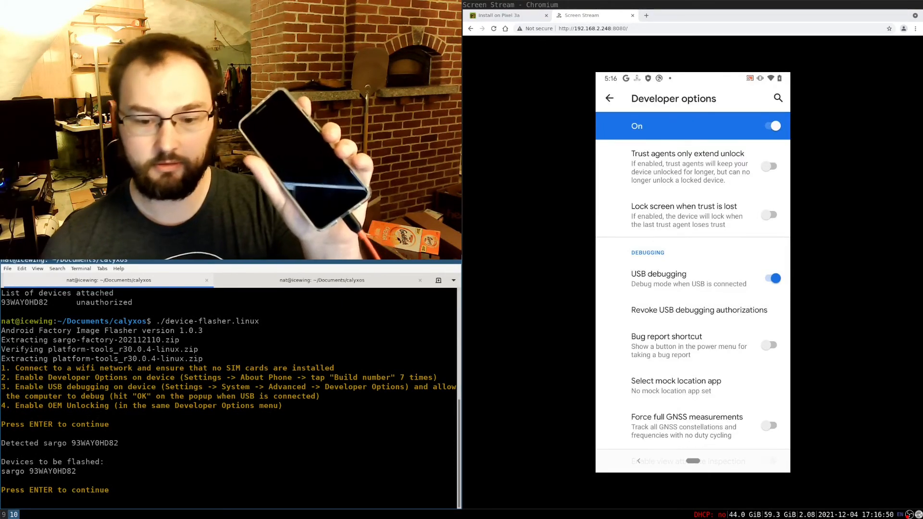
key(Return)
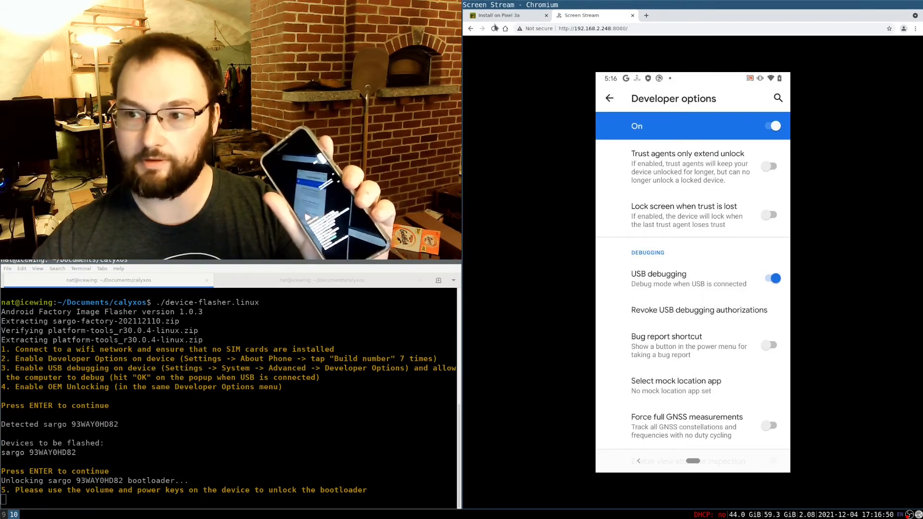
click(504, 15)
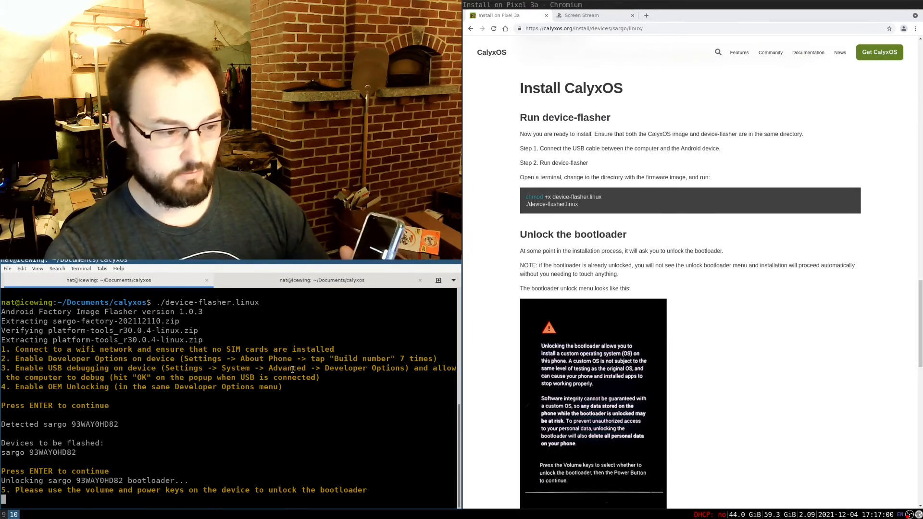
scroll(down, 3)
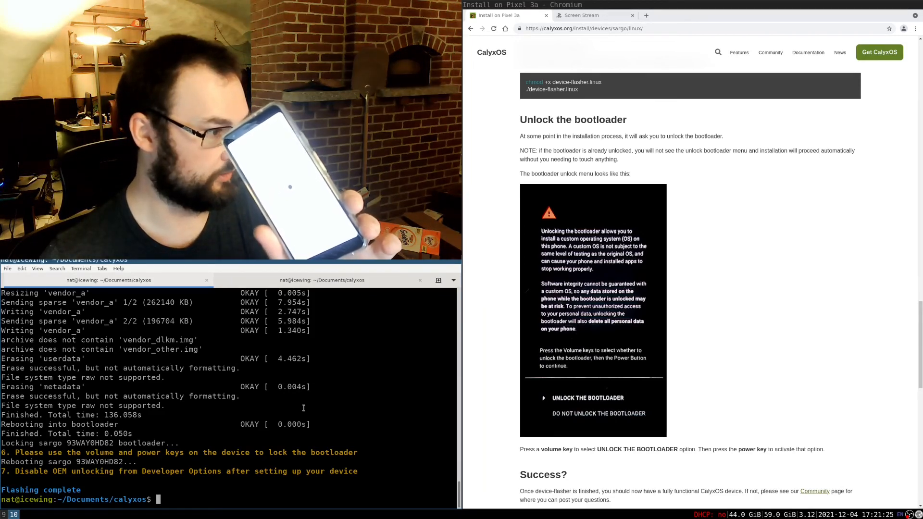
scroll(down, 3)
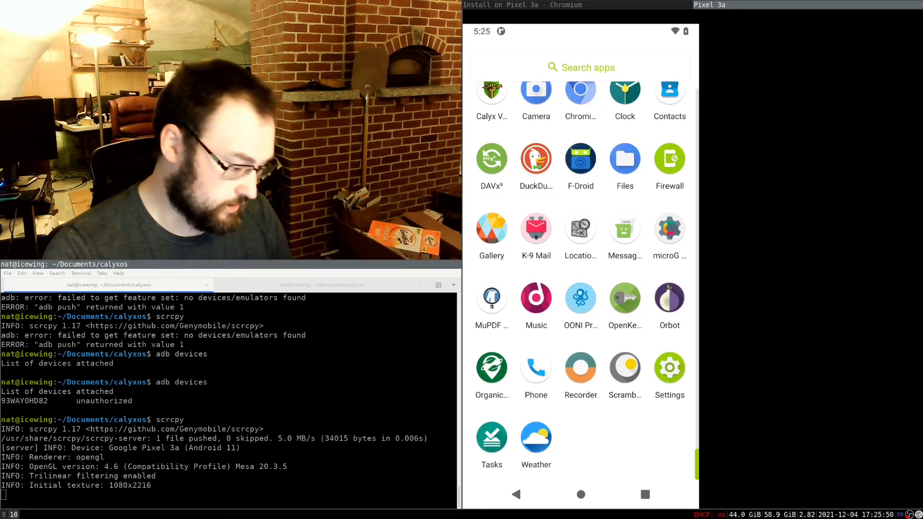
Step: Scroll the mirrored app drawer, then leave the welcome screen for the CalyxOS home screen
scroll(up, 3)
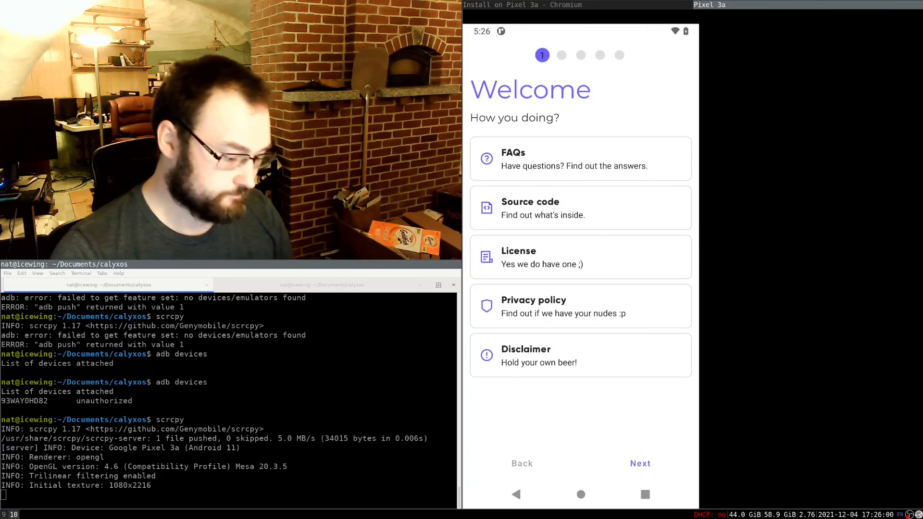
click(581, 494)
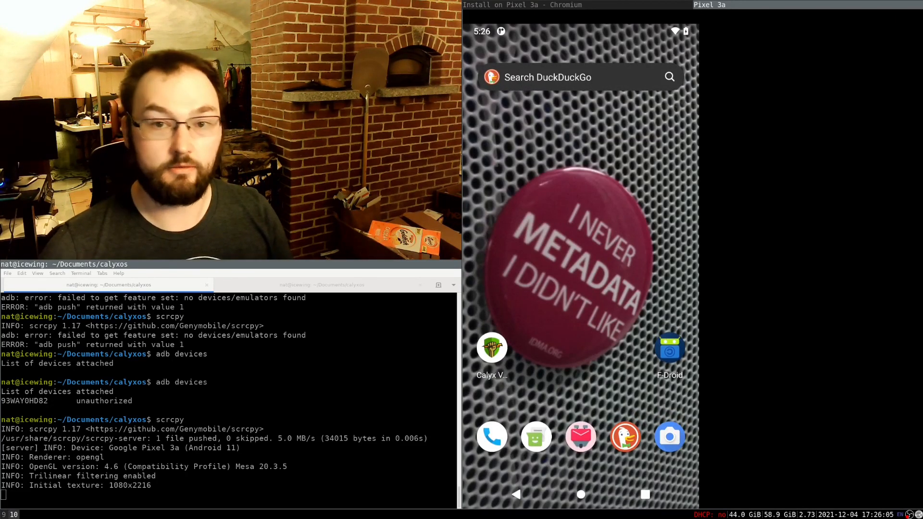